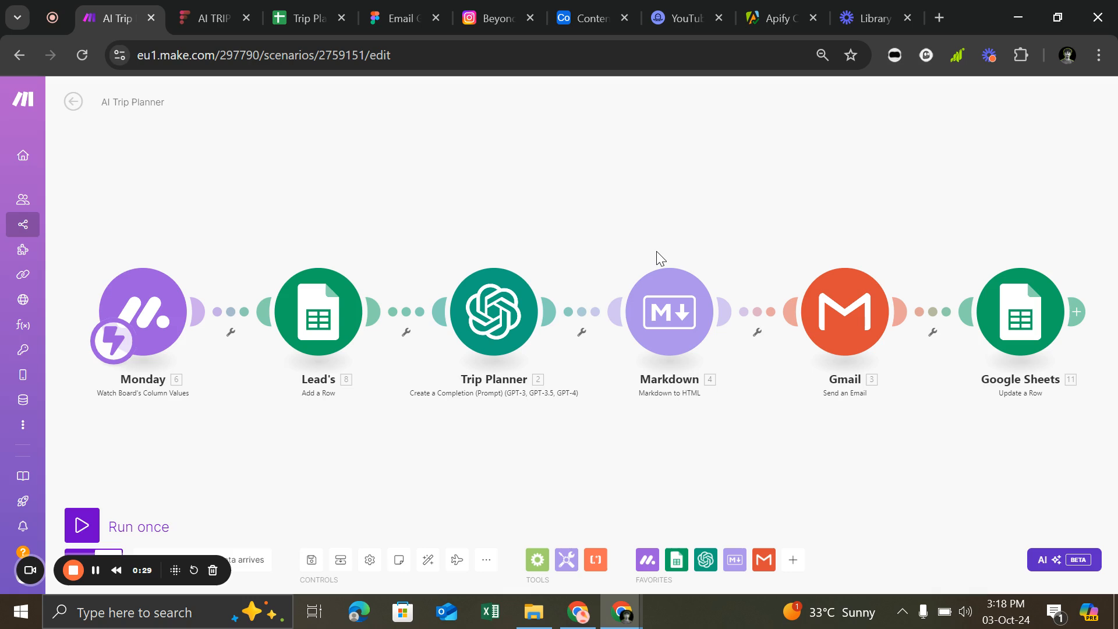
pyautogui.moveTo(457, 195)
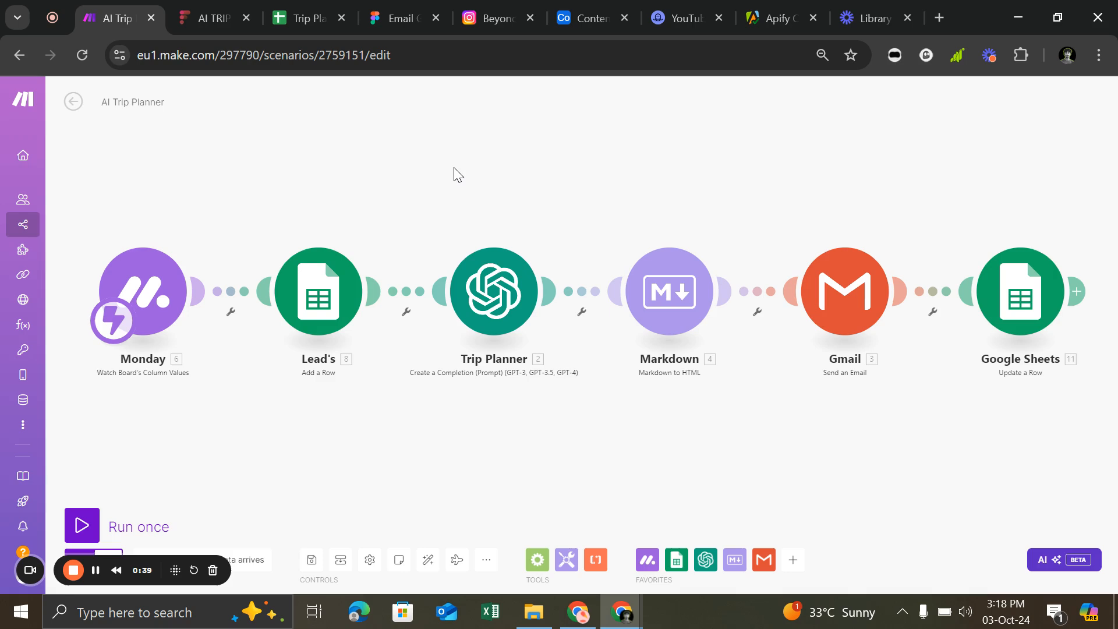
pyautogui.moveTo(163, 298)
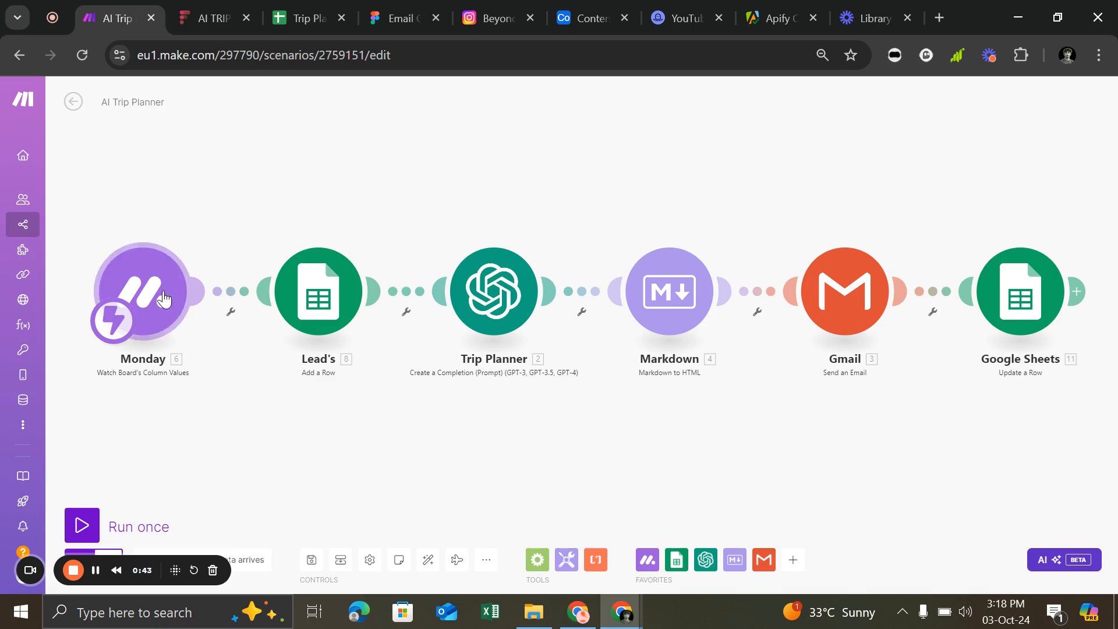
pyautogui.moveTo(309, 17)
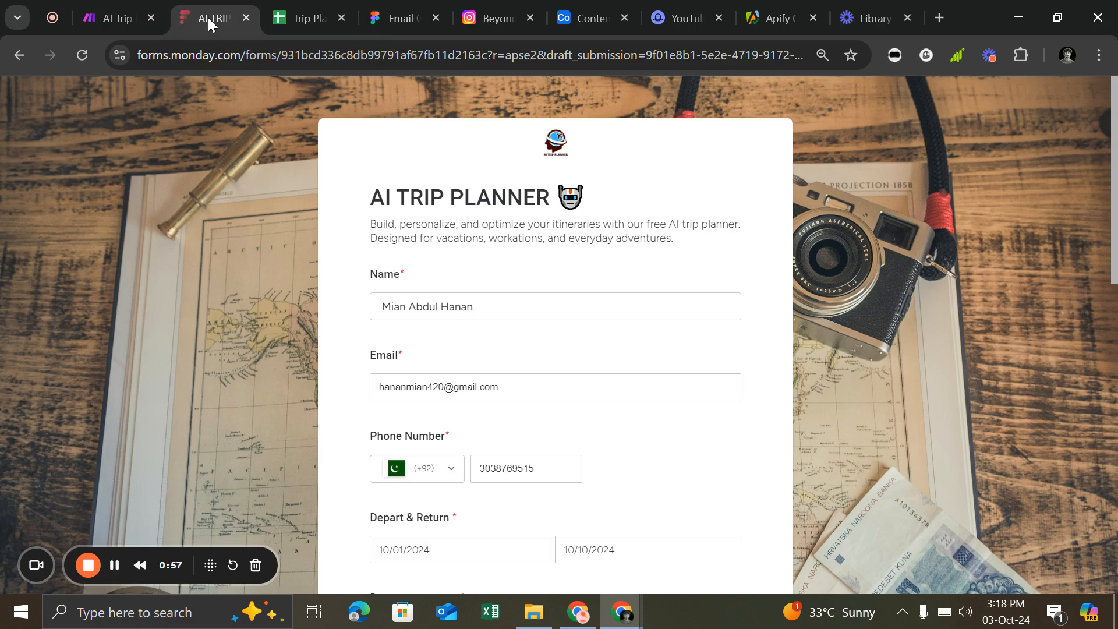
# - Look over the filled trip form, then return to the AI Trip Planner scenario editor
pyautogui.scroll(-3)
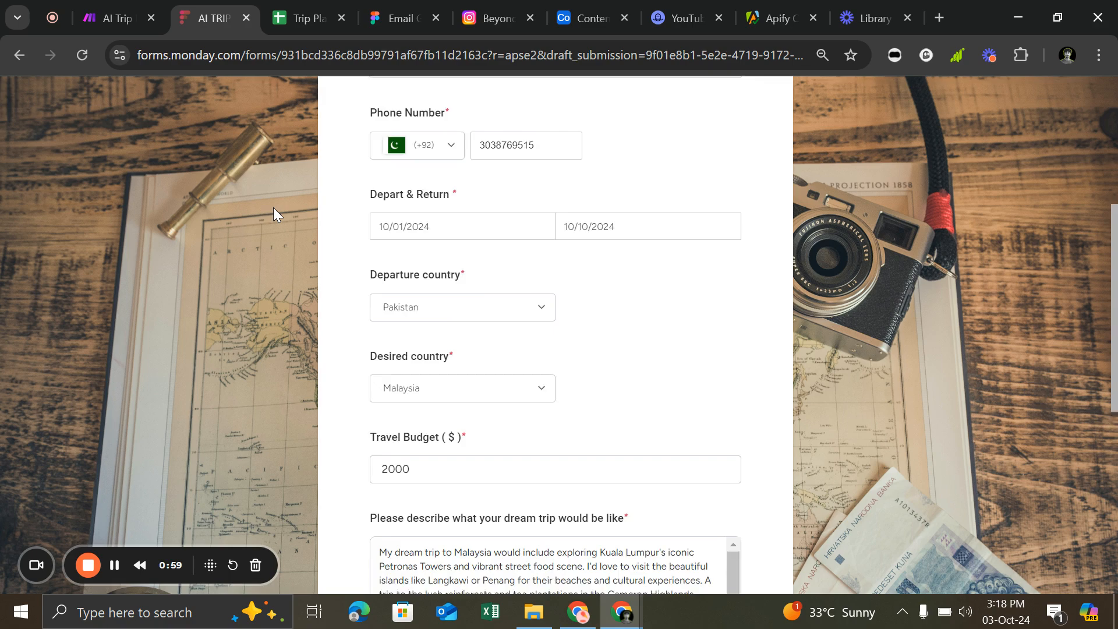
pyautogui.scroll(-3)
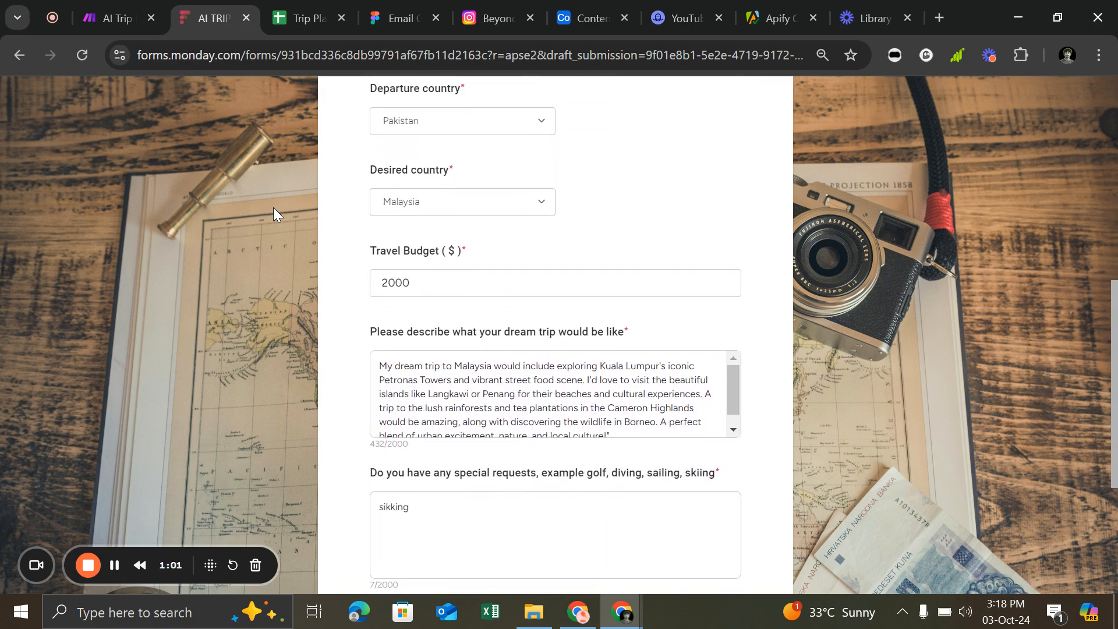
pyautogui.scroll(3)
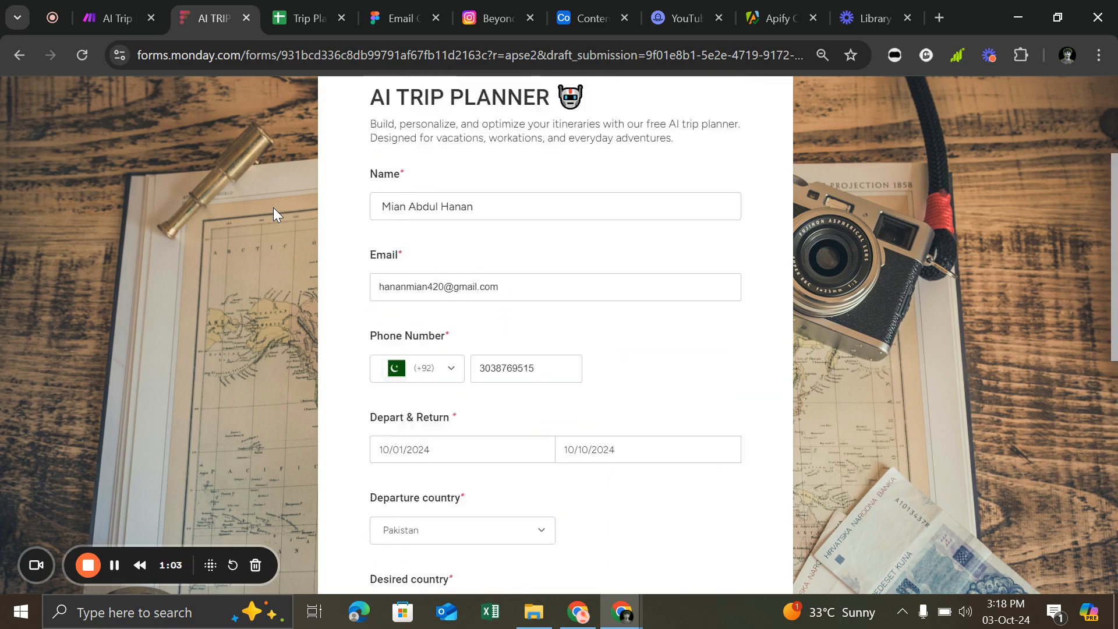
pyautogui.click(114, 17)
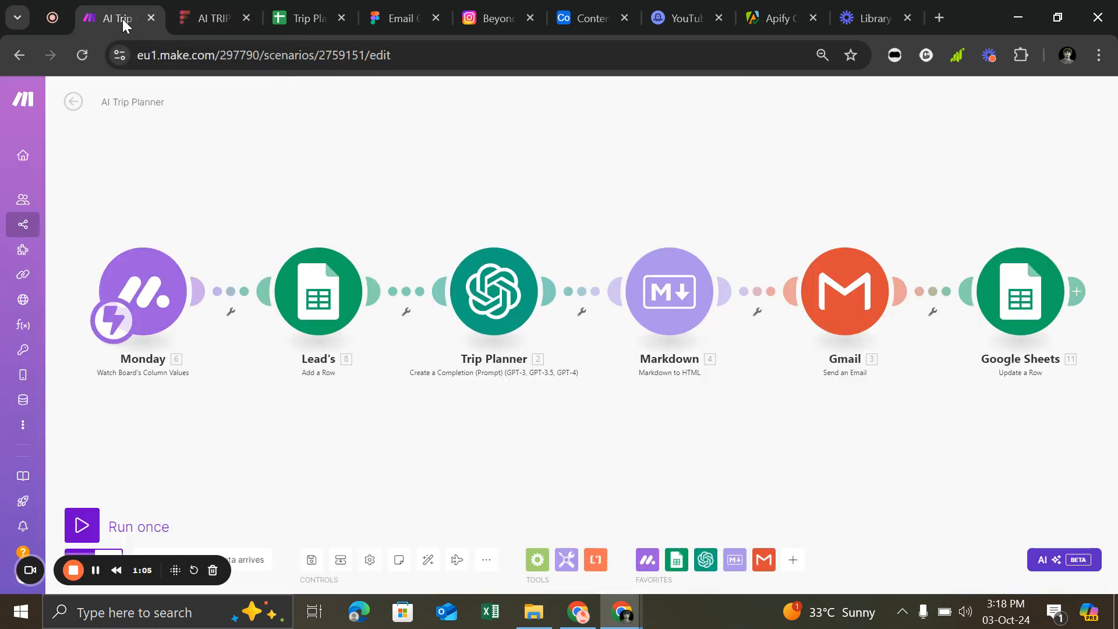
pyautogui.moveTo(139, 302)
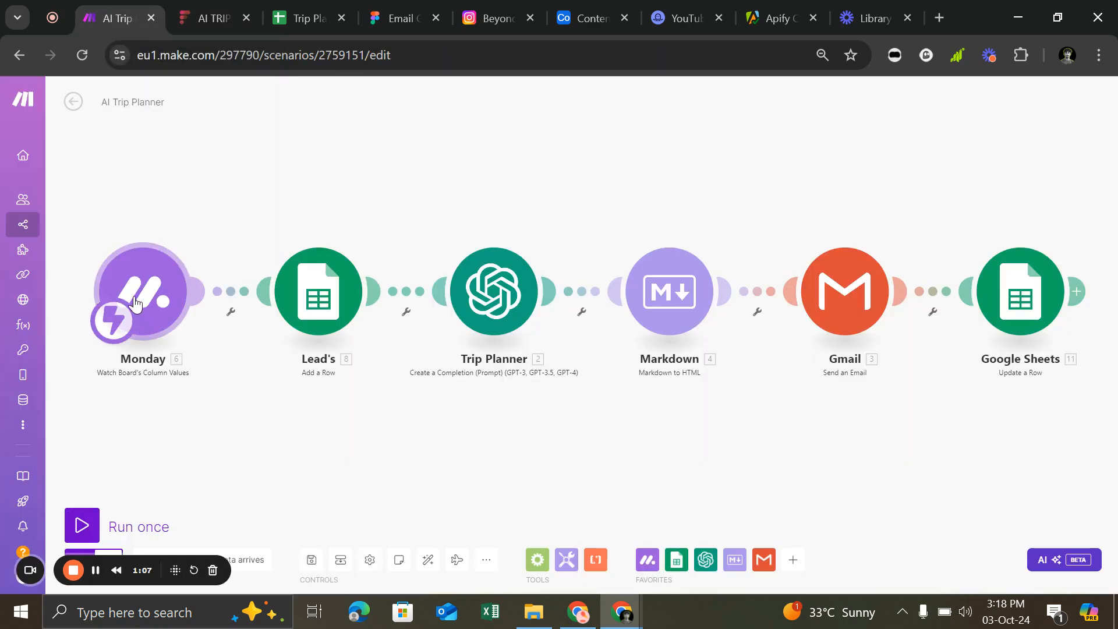
pyautogui.moveTo(124, 247)
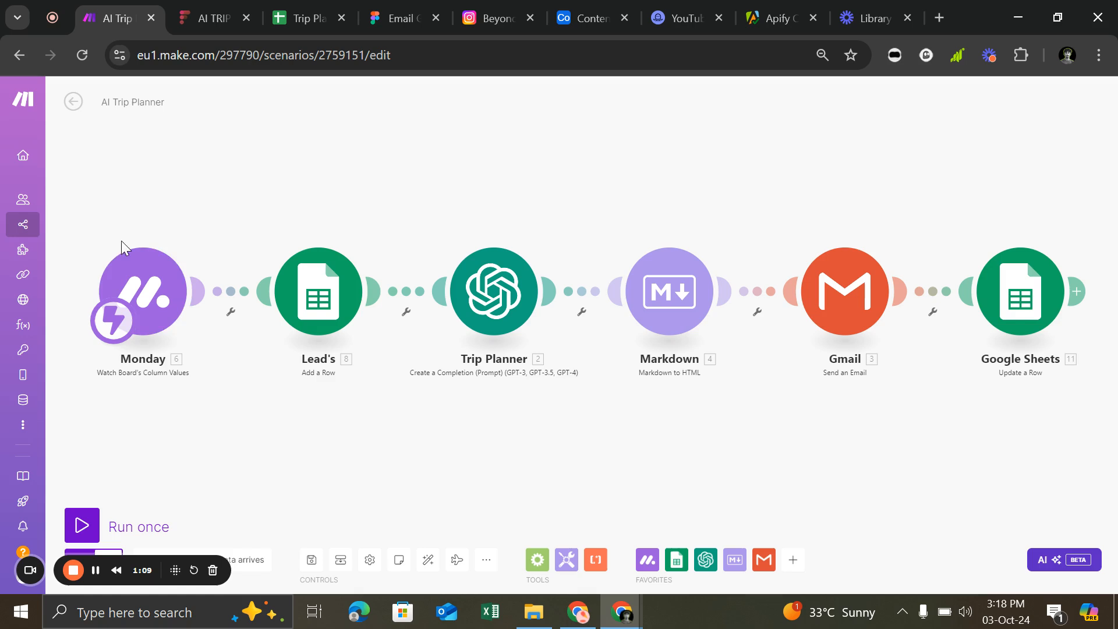
pyautogui.moveTo(116, 308)
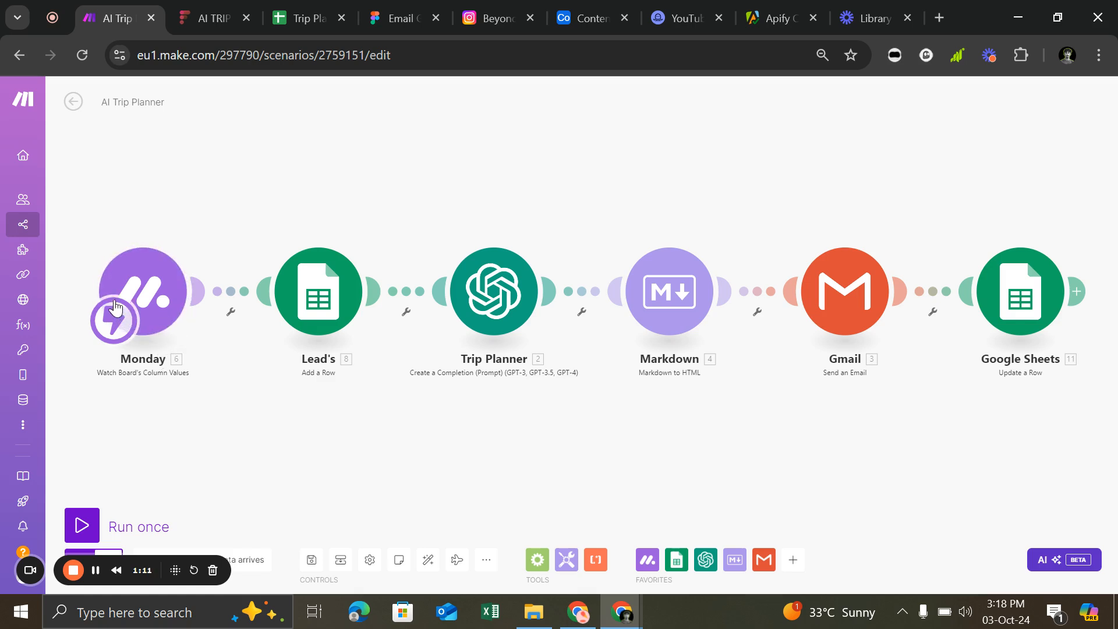
pyautogui.moveTo(344, 322)
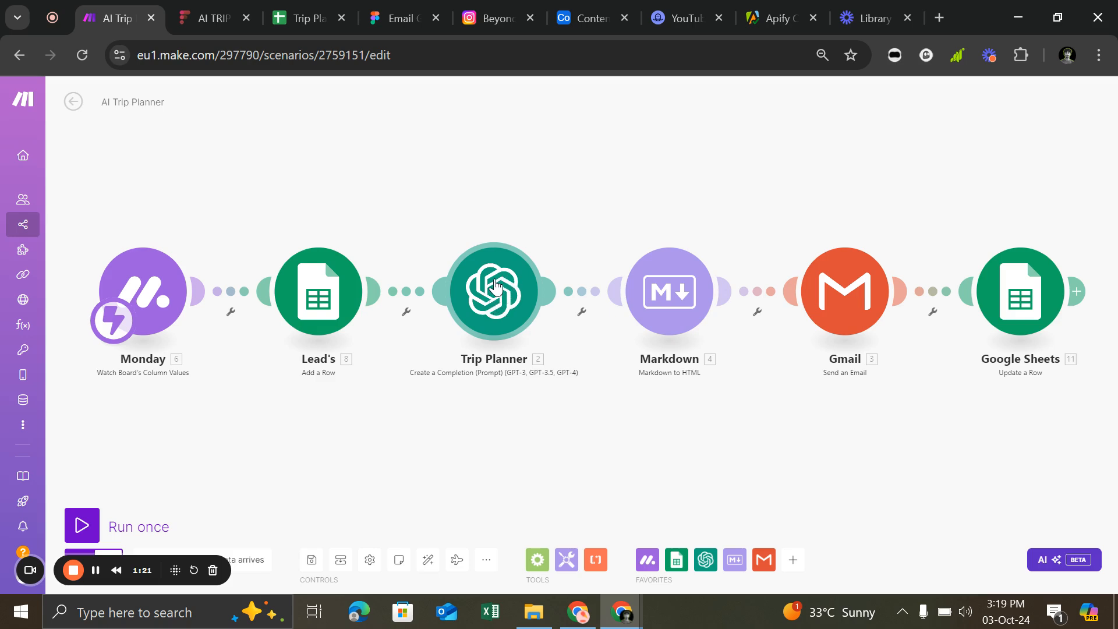
# - Review the Trip Planner GPT-4o module's five prompt messages down to its 3500 Max Tokens setting
pyautogui.click(490, 291)
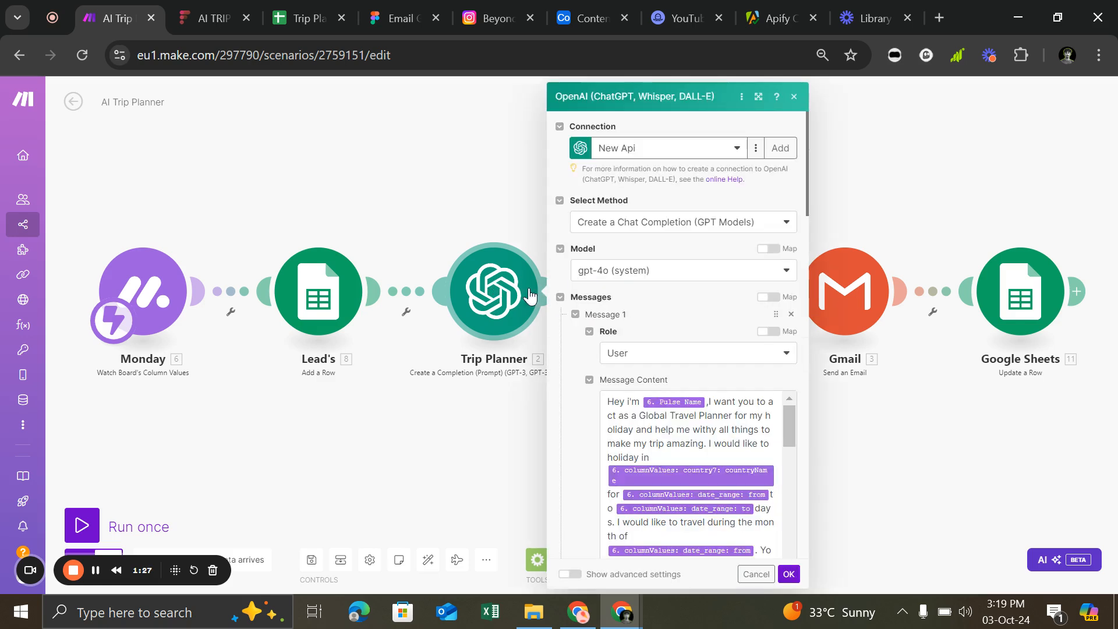
pyautogui.scroll(-3)
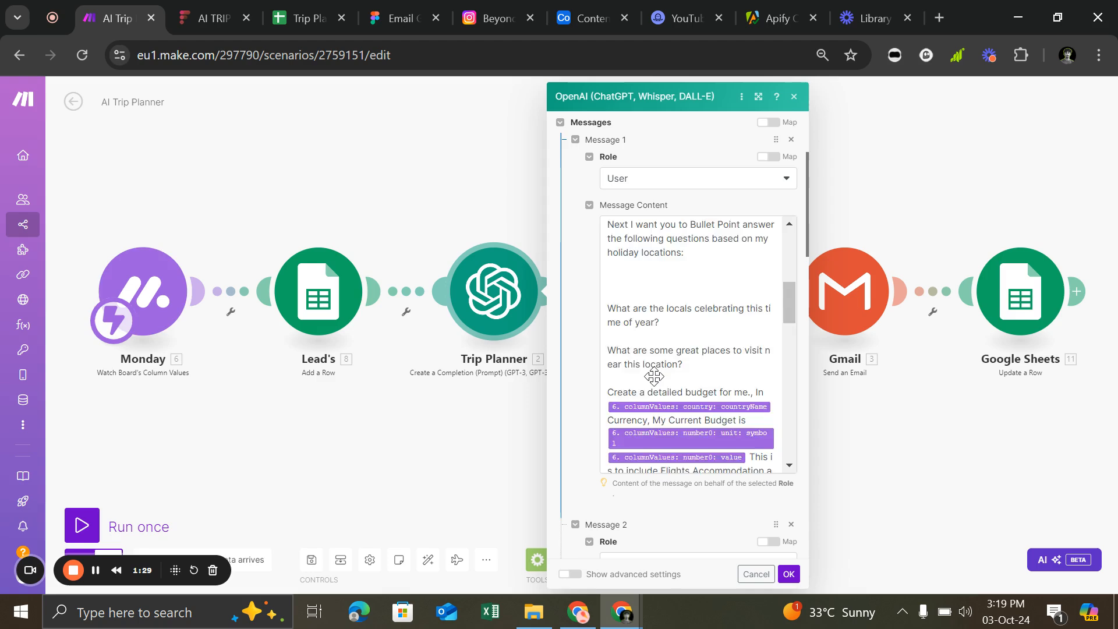
pyautogui.scroll(-3)
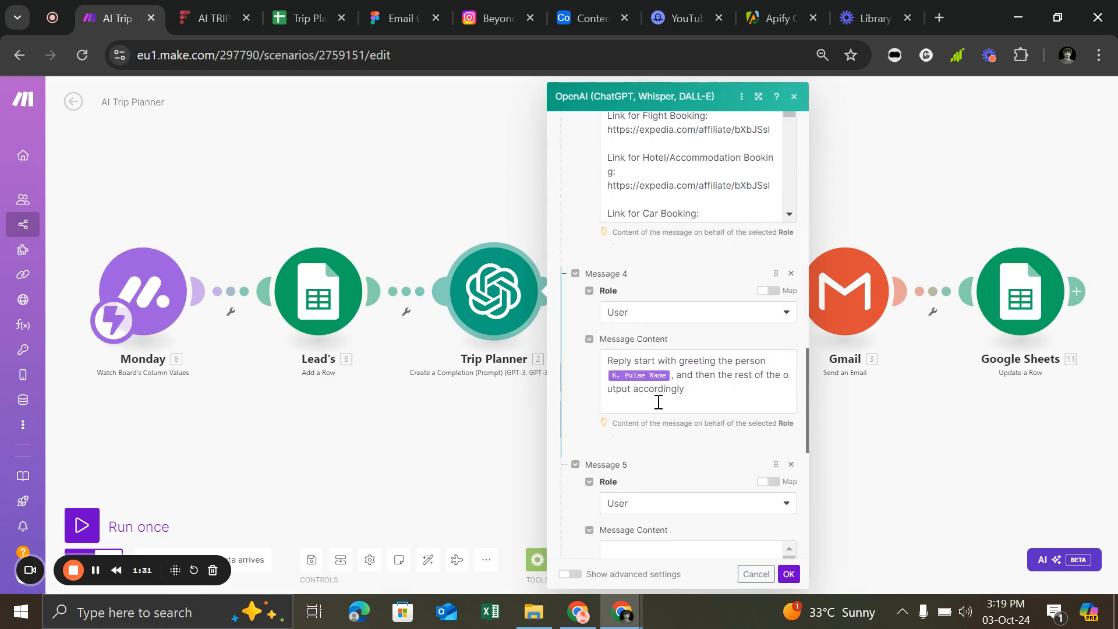
pyautogui.scroll(-3)
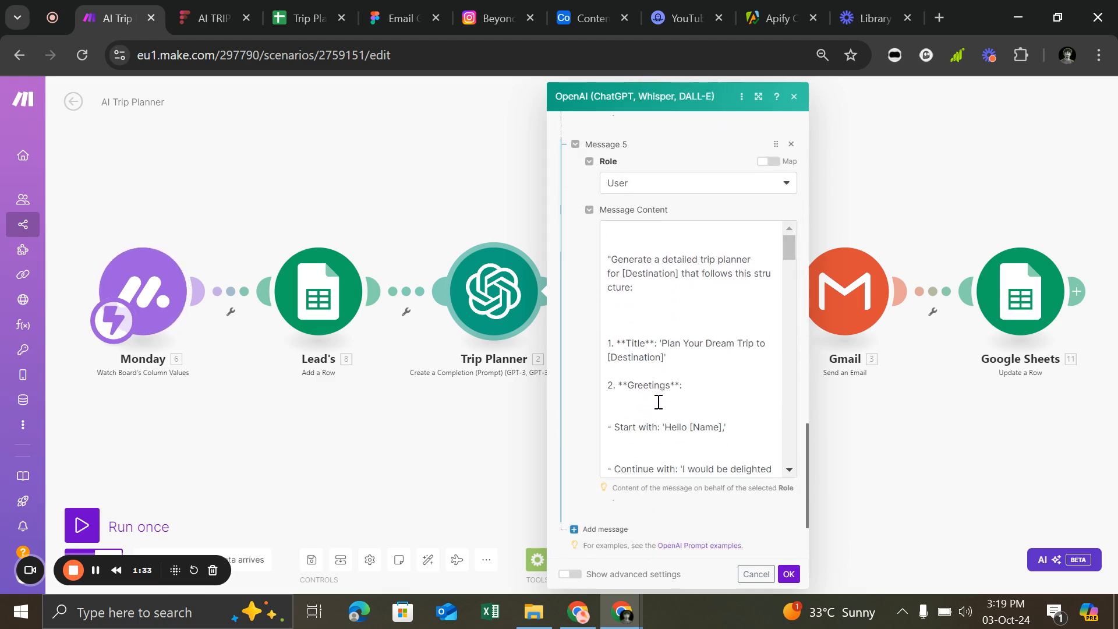
pyautogui.scroll(-3)
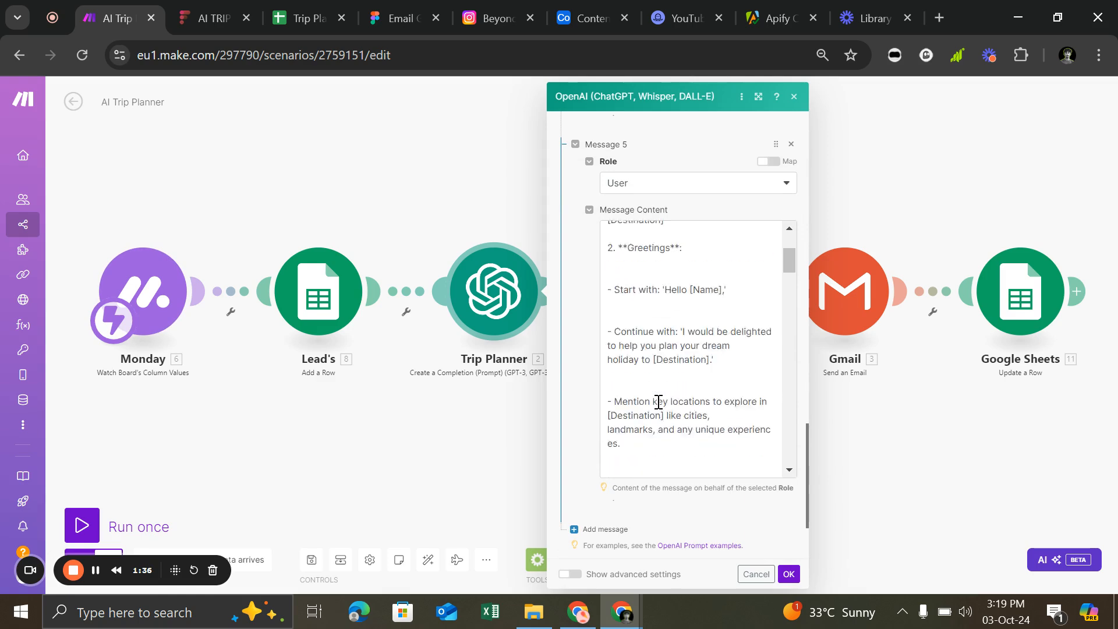
pyautogui.scroll(-3)
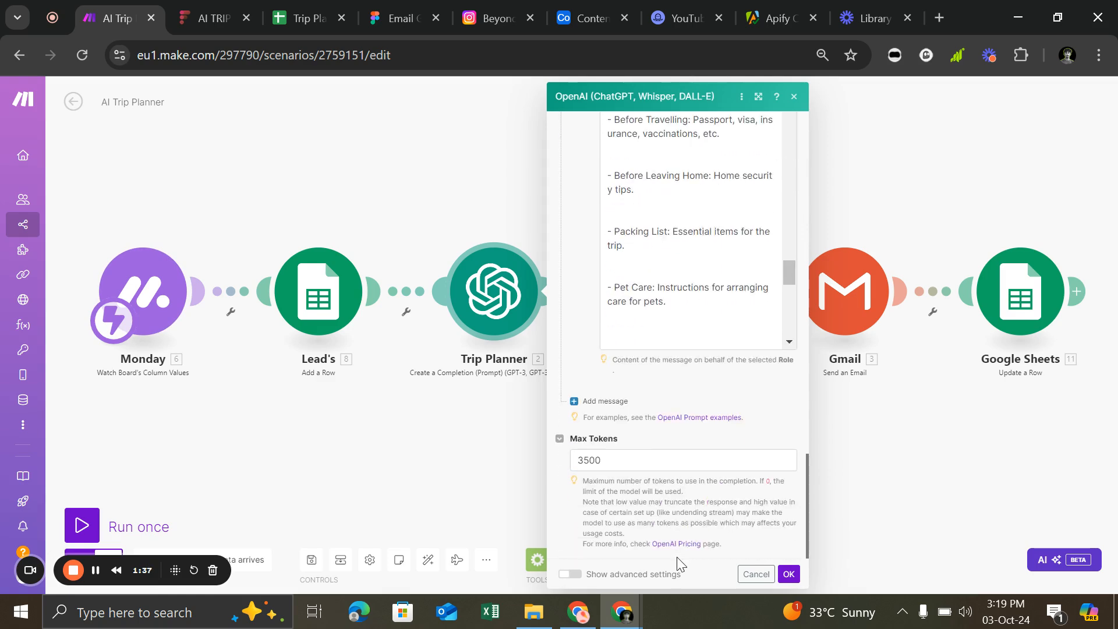
# - Cancel out of the Trip Planner module settings and switch to the filled WorkForms trip form
pyautogui.click(788, 574)
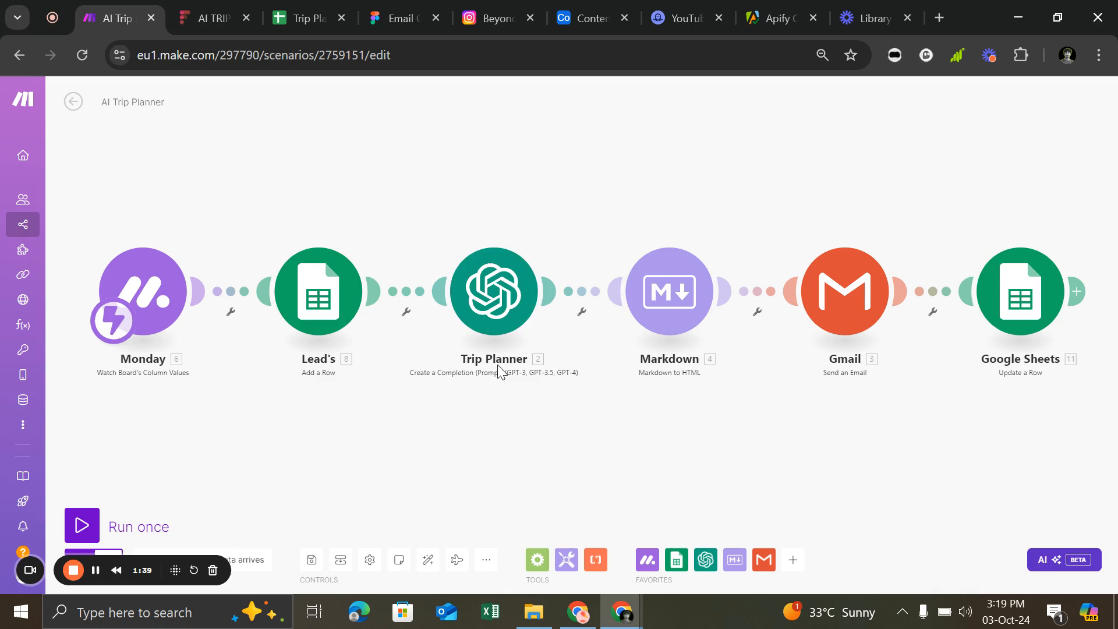
pyautogui.moveTo(667, 291)
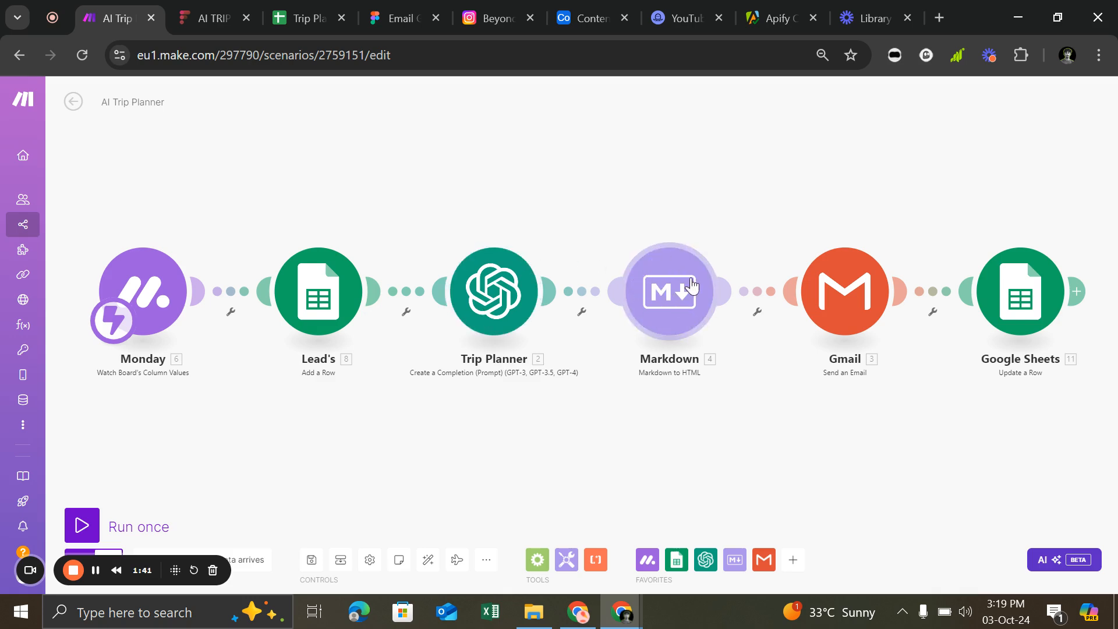
pyautogui.moveTo(675, 312)
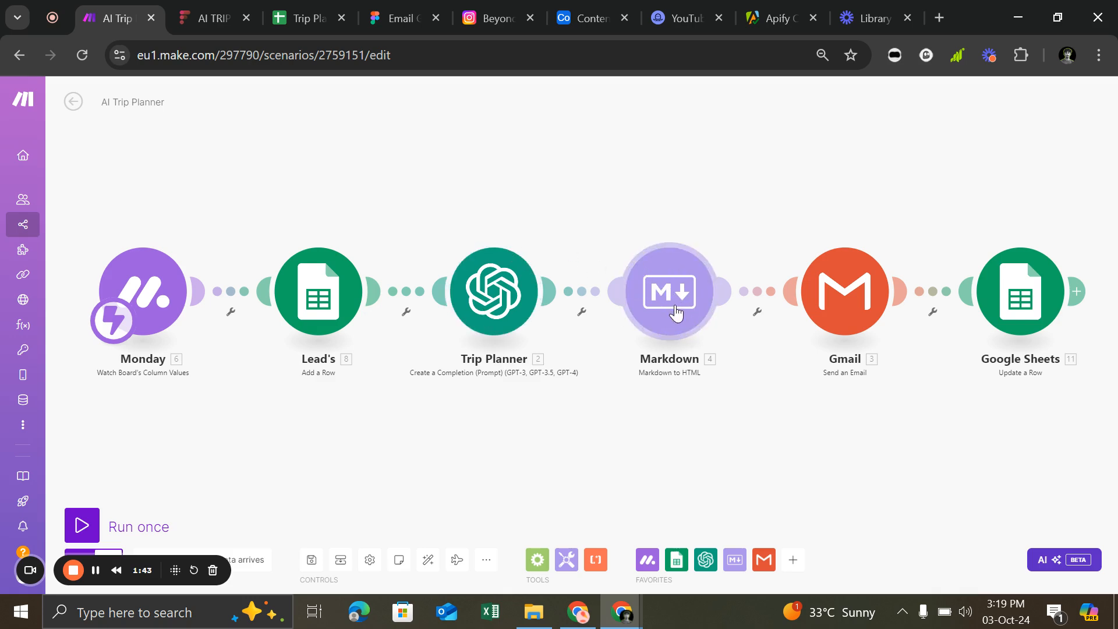
pyautogui.moveTo(843, 312)
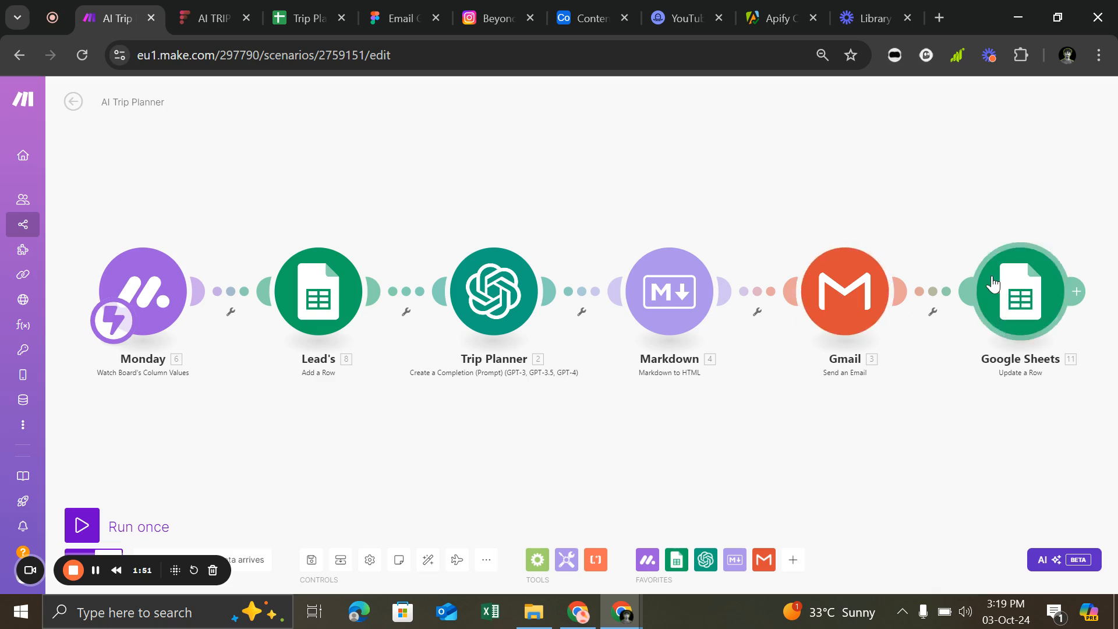
pyautogui.moveTo(904, 302)
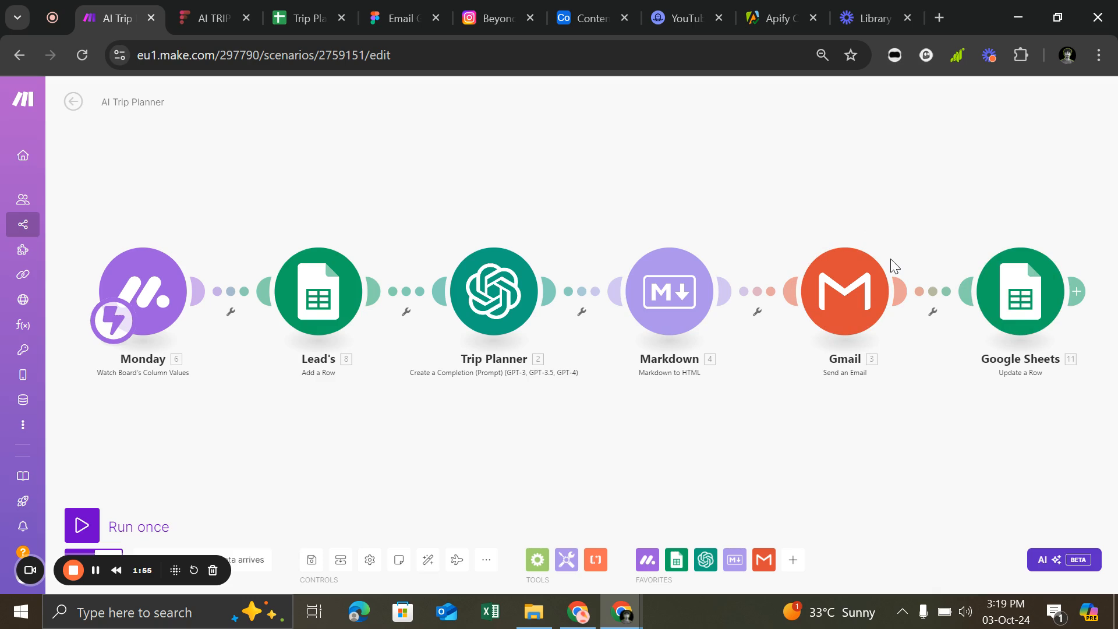
pyautogui.moveTo(308, 17)
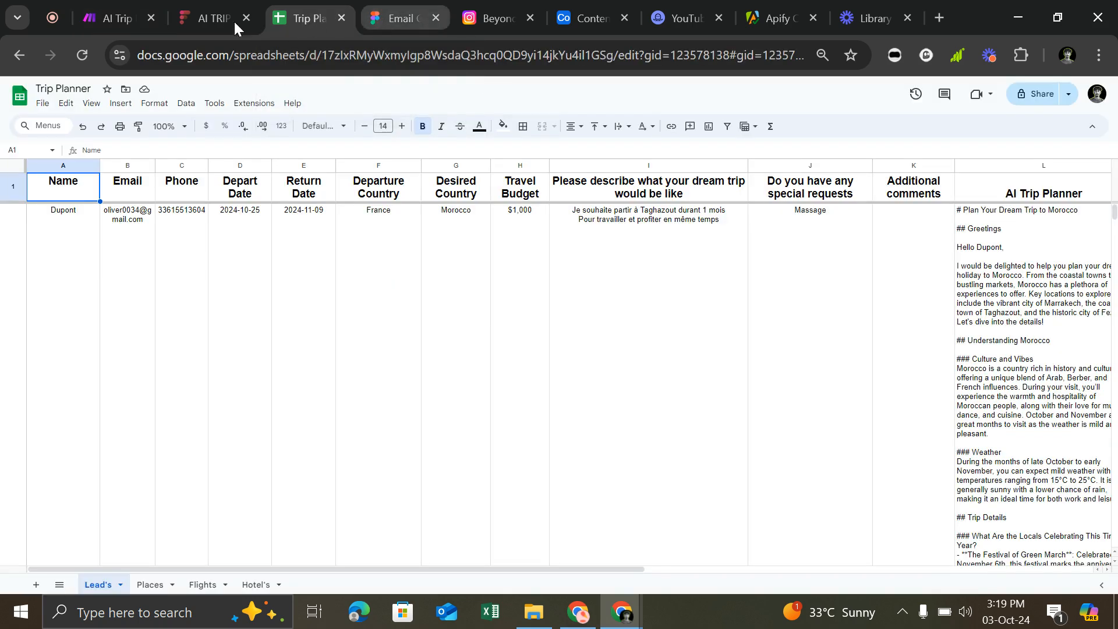
pyautogui.click(208, 17)
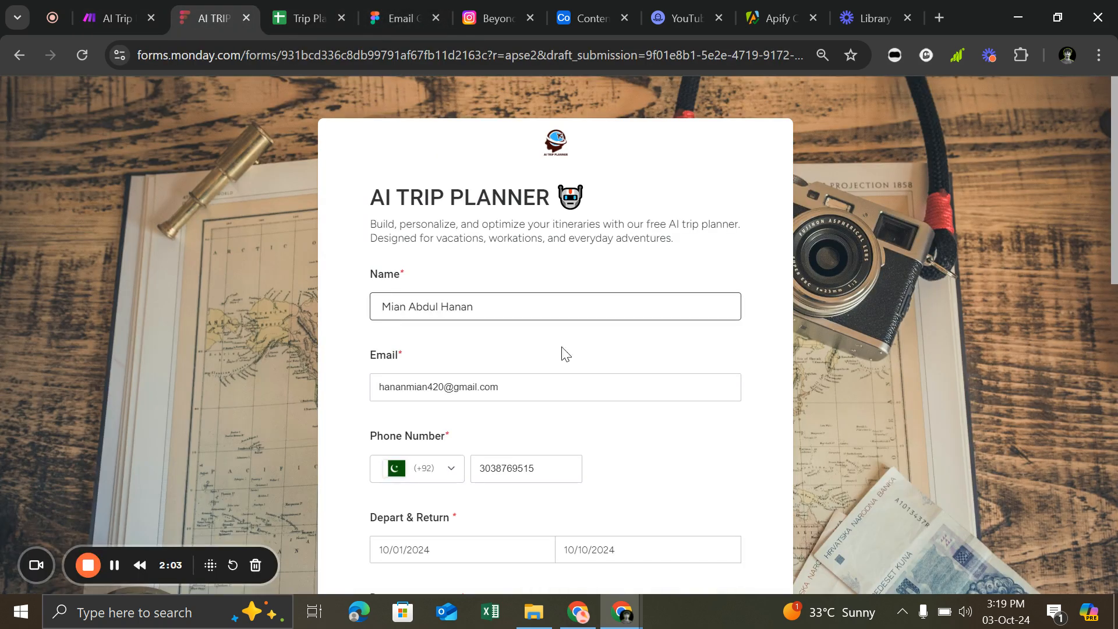
# - Submit the Malaysia trip request form and return to the scenario to see its successful run
pyautogui.scroll(-3)
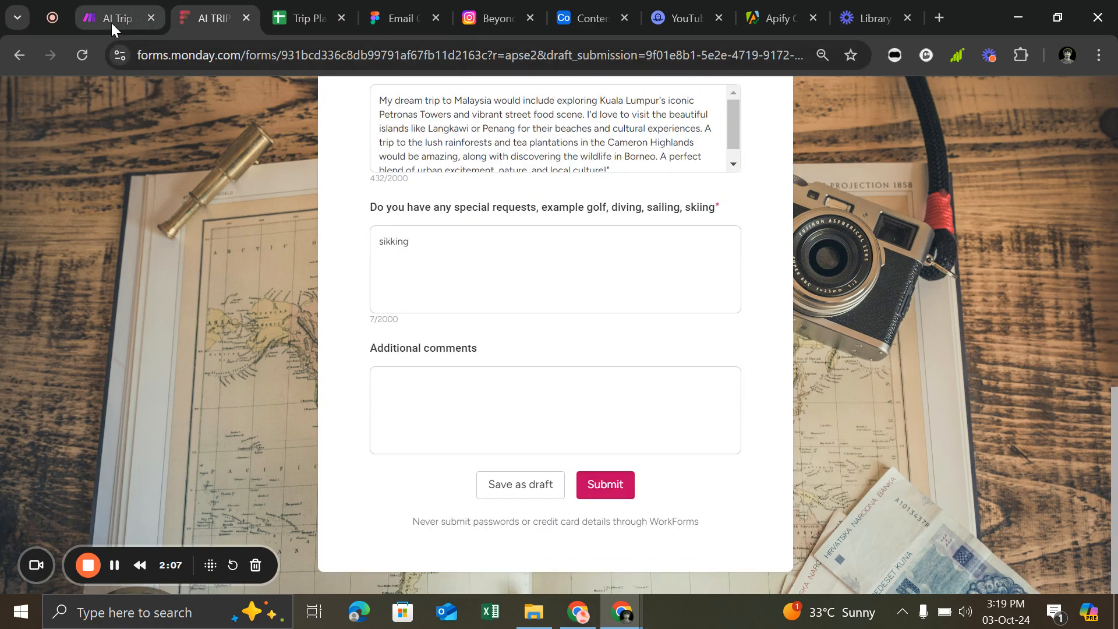
pyautogui.click(114, 18)
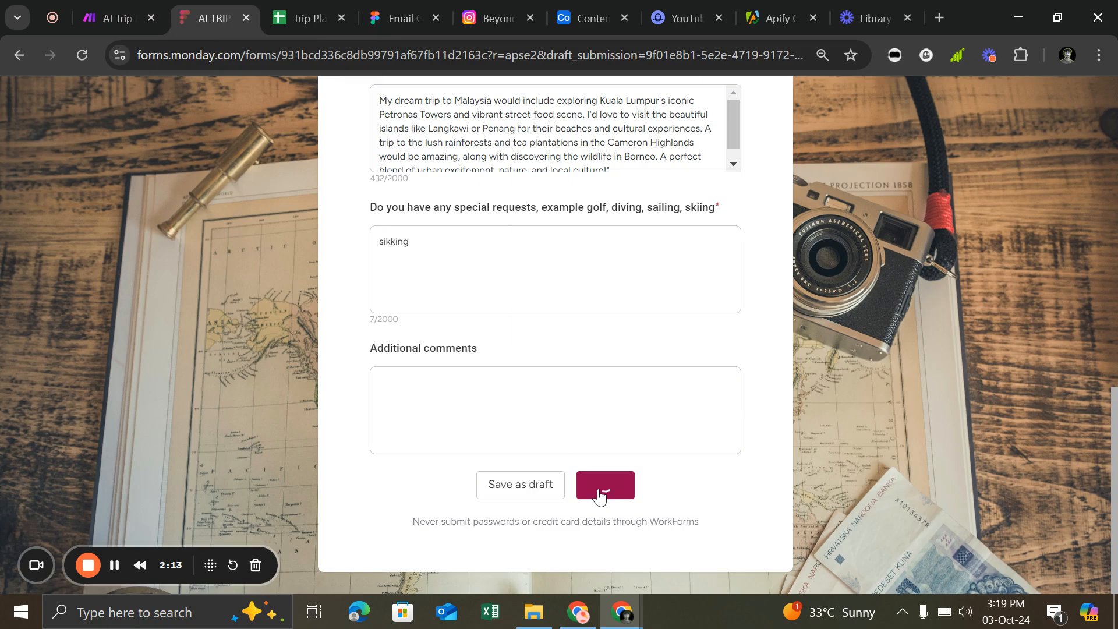
pyautogui.click(604, 484)
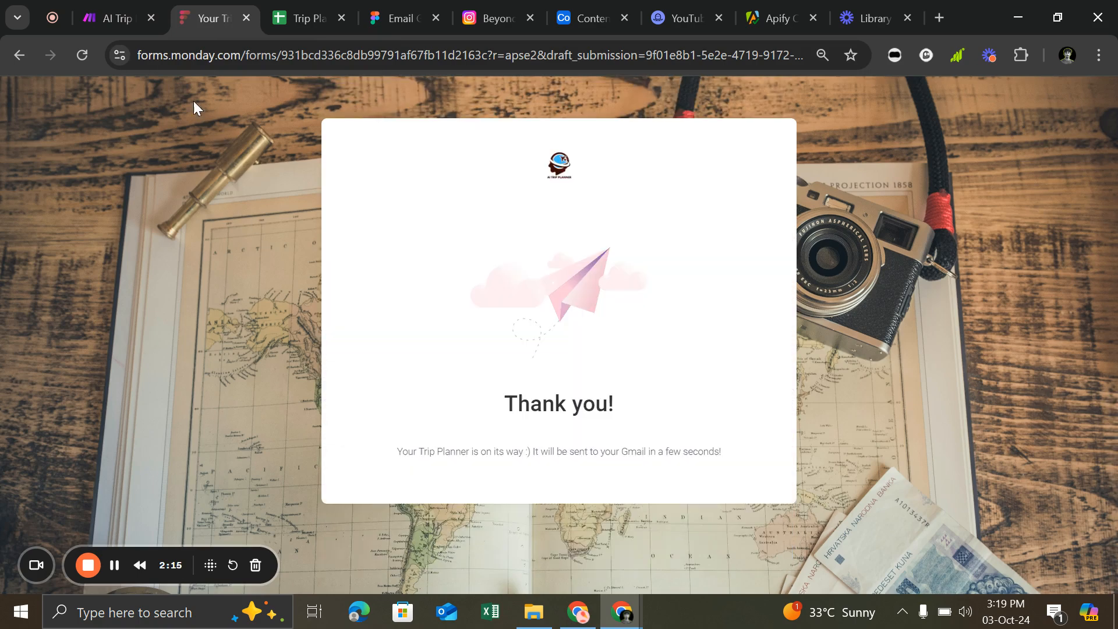
pyautogui.click(114, 17)
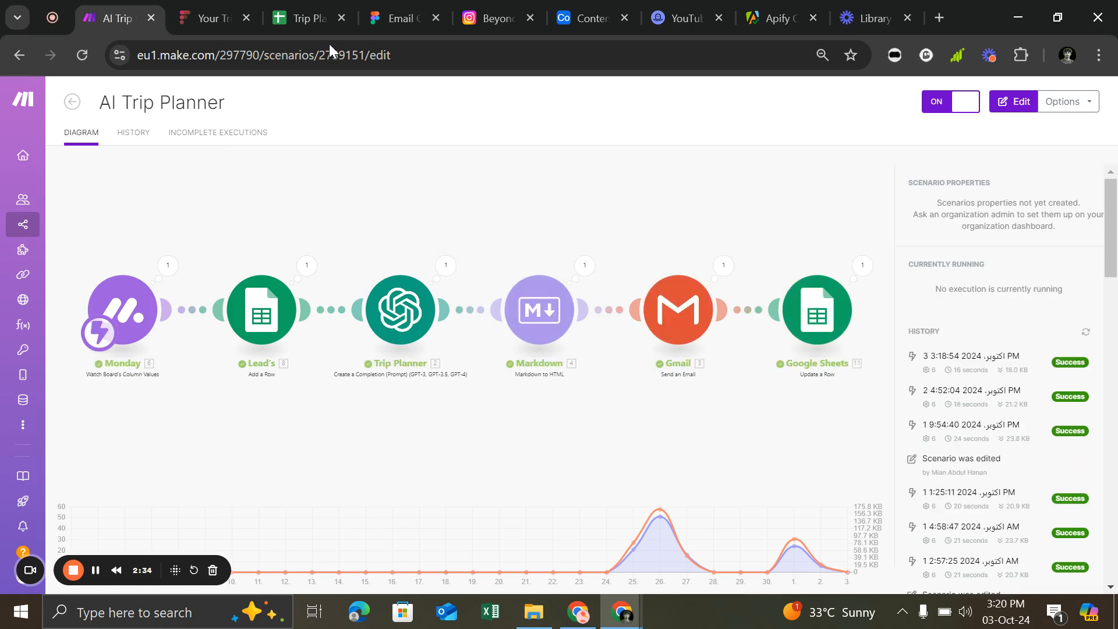
pyautogui.click(494, 18)
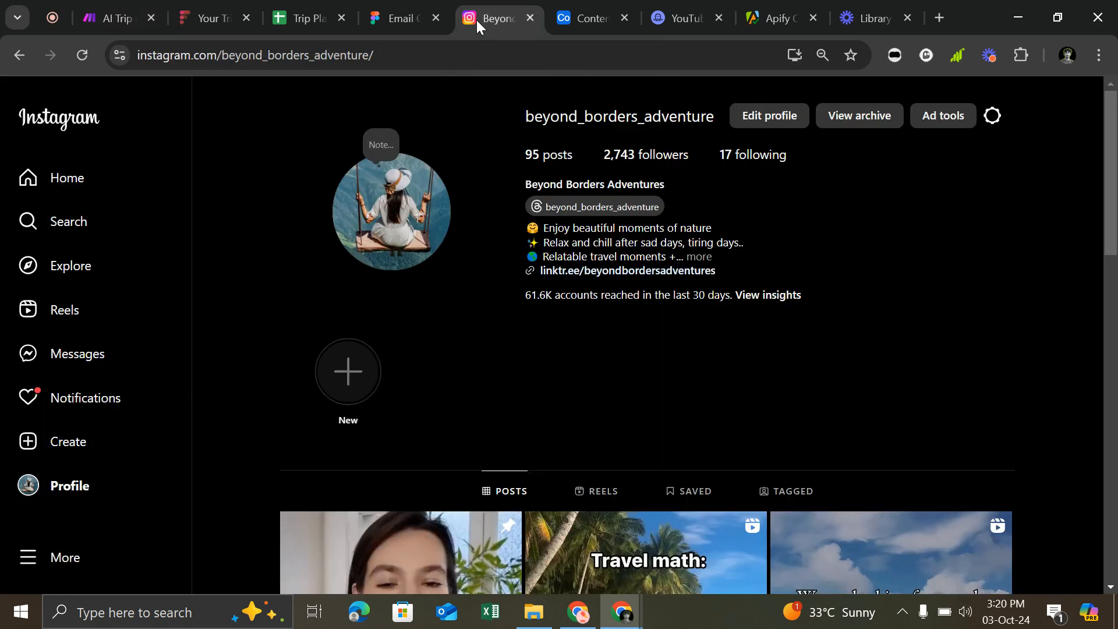
pyautogui.click(108, 17)
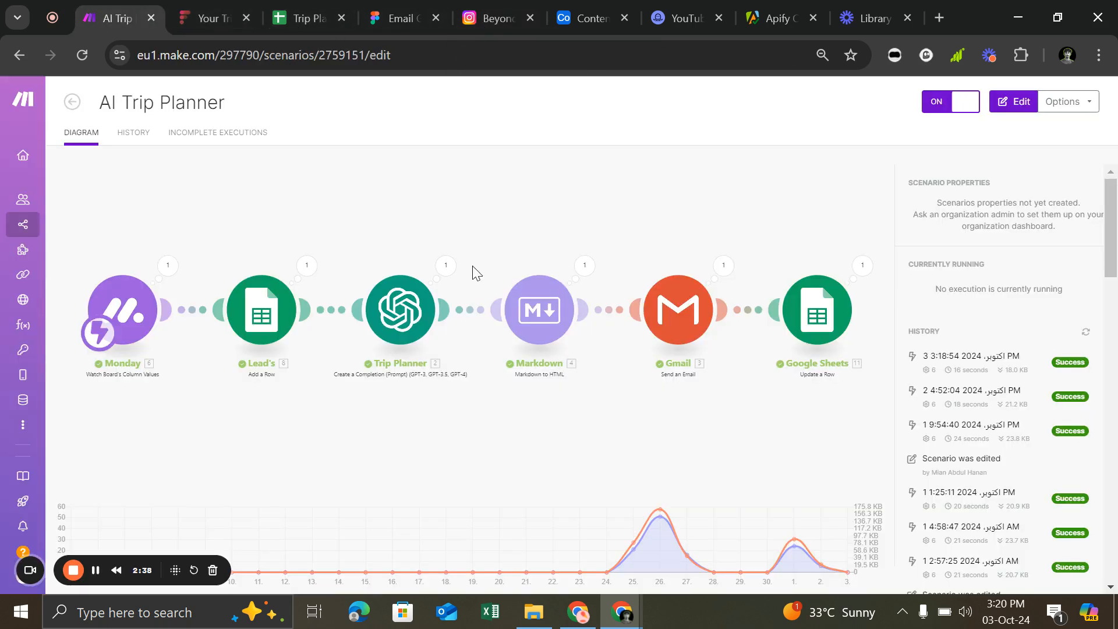
pyautogui.moveTo(725, 280)
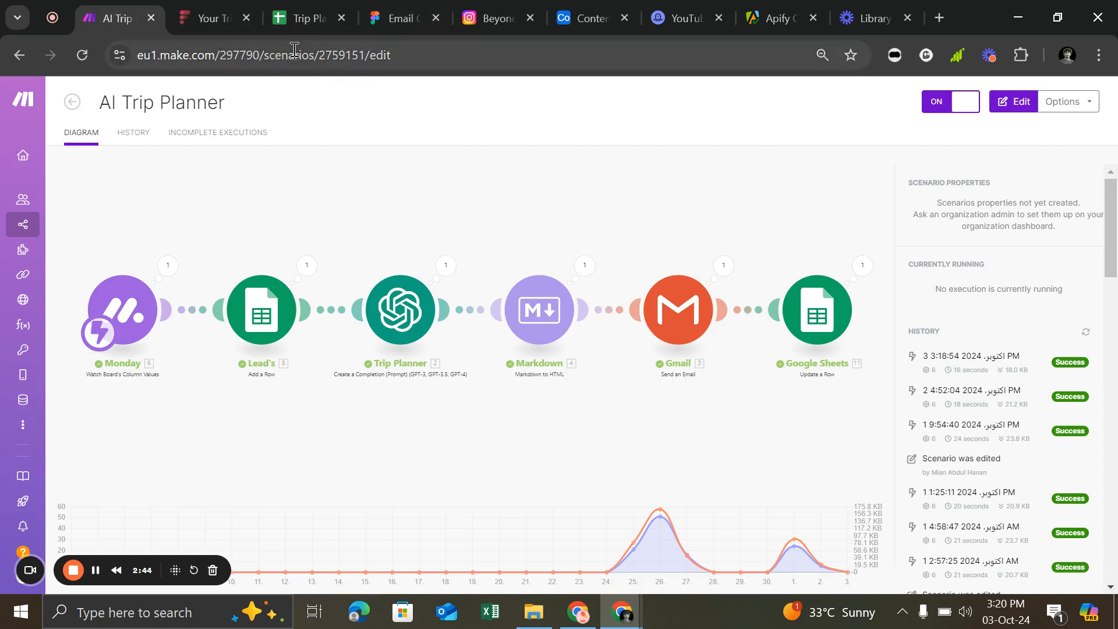
pyautogui.moveTo(492, 18)
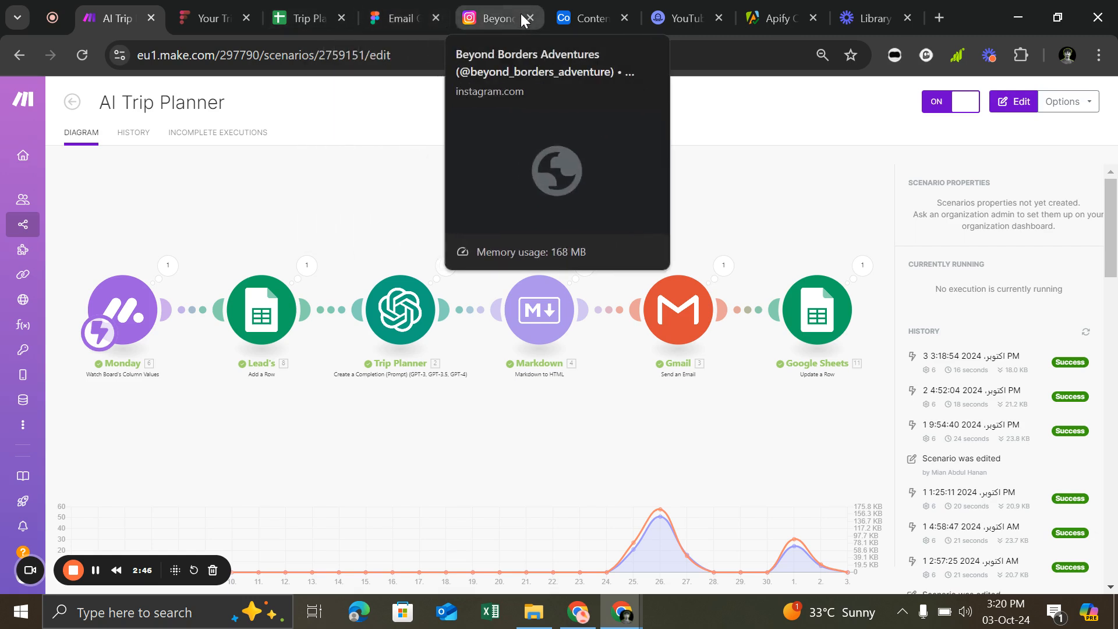
# - Go to the Beyond Borders Adventures Instagram profile and open its first pinned reel
pyautogui.click(491, 18)
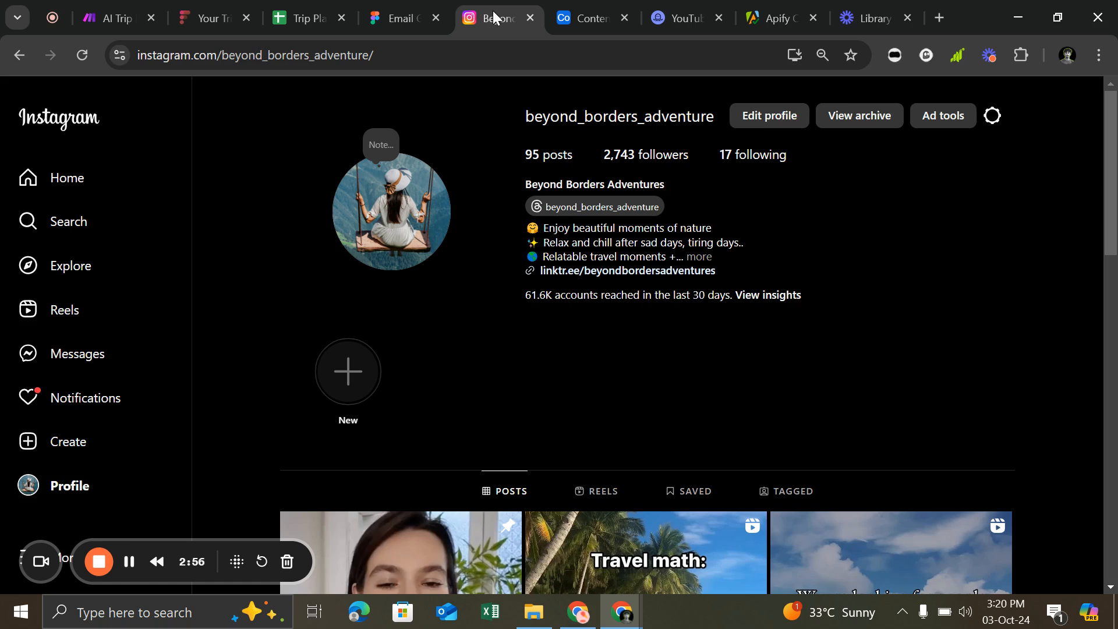
pyautogui.moveTo(714, 168)
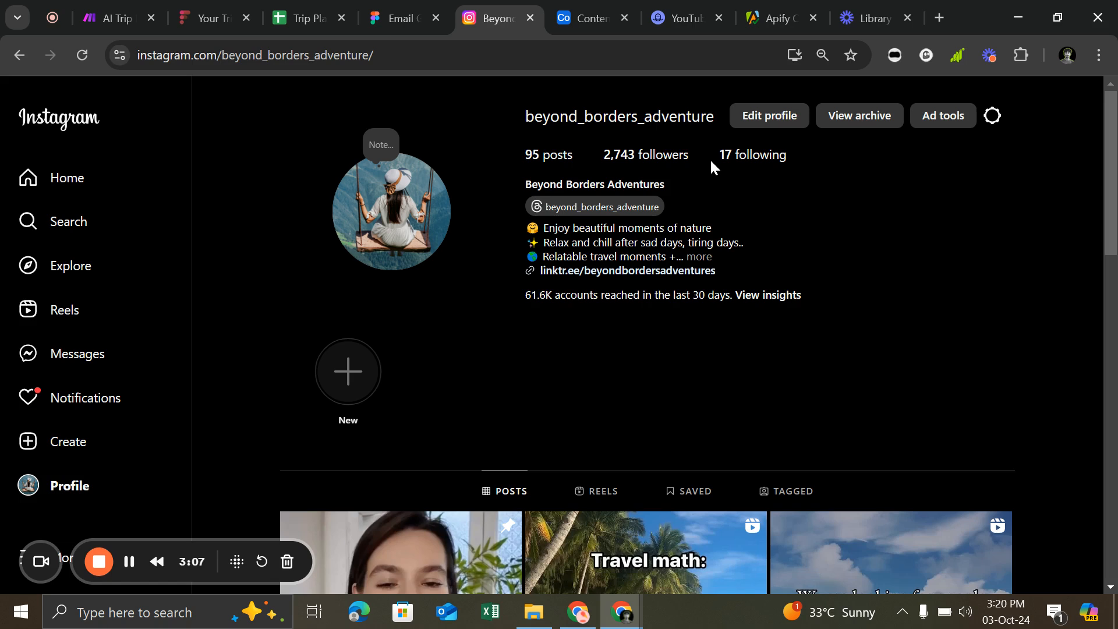
pyautogui.moveTo(769, 297)
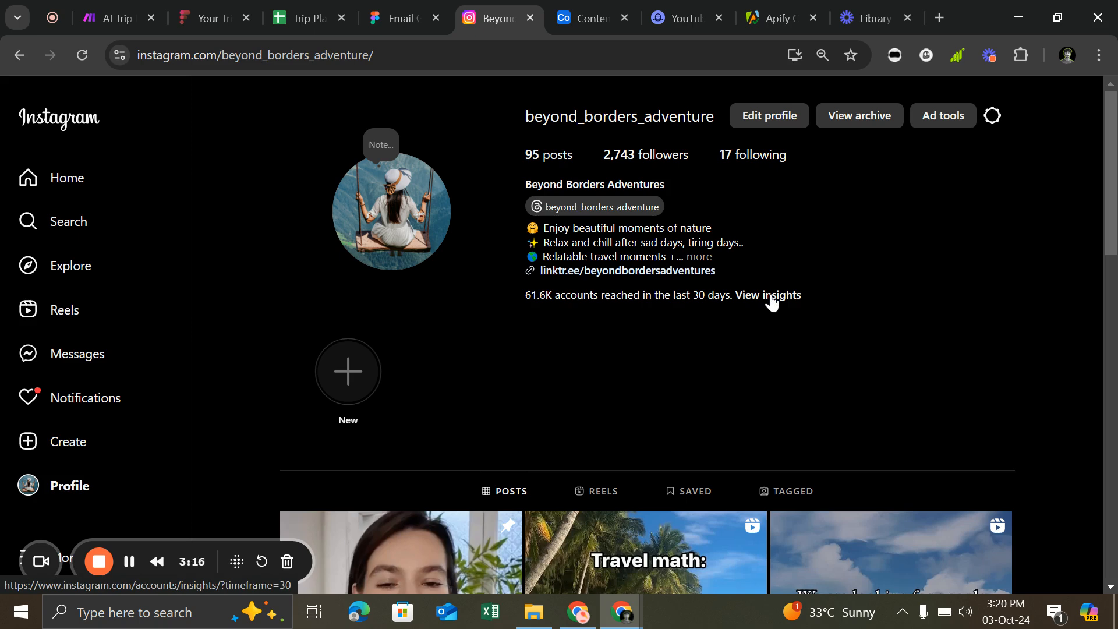
pyautogui.scroll(-3)
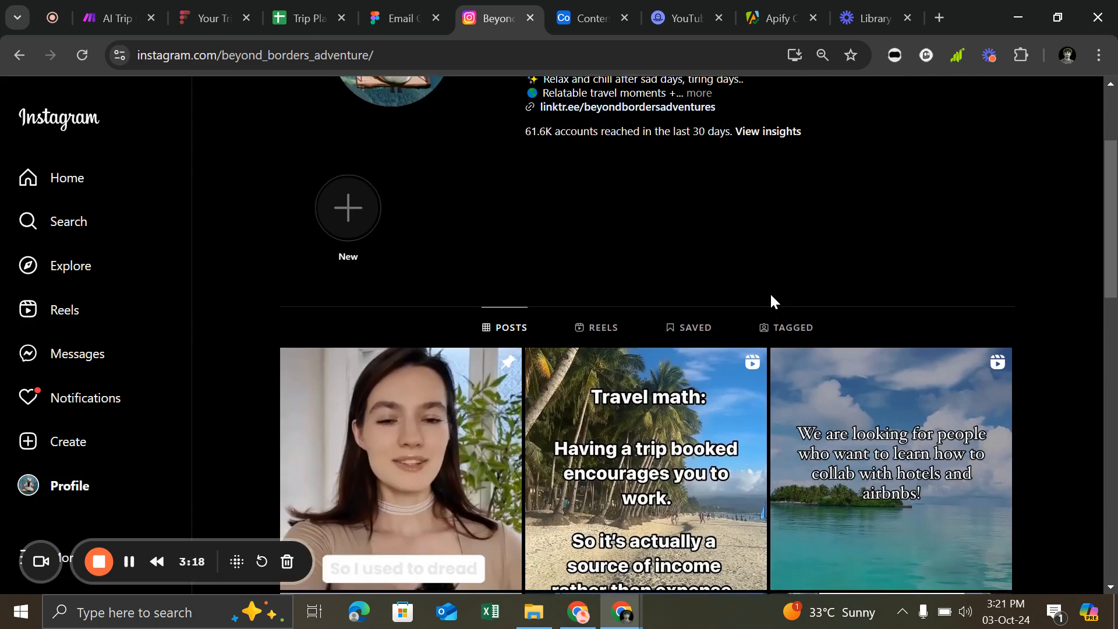
pyautogui.click(401, 470)
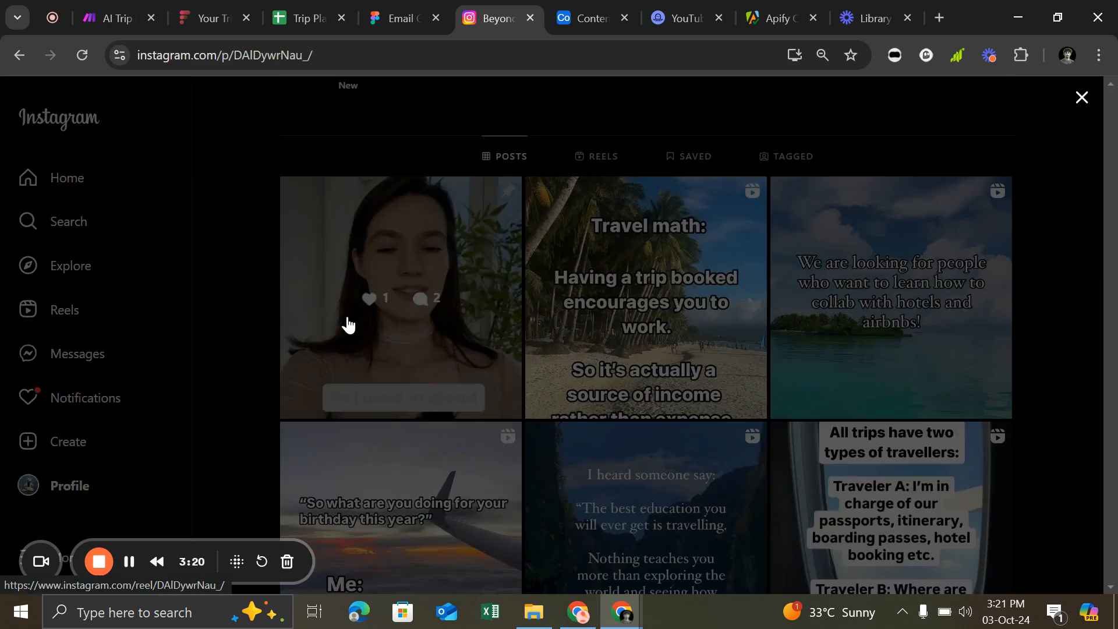
# - Watch the AI Trip Planner reel with sound on, then close it and scroll back up the profile
pyautogui.click(399, 297)
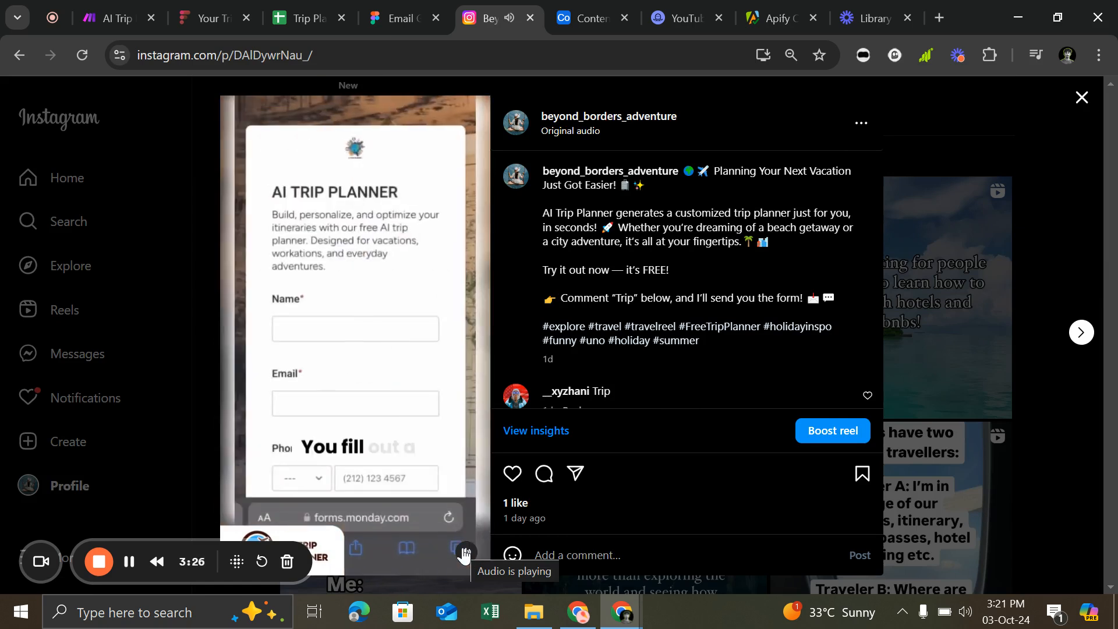
pyautogui.scroll(-3)
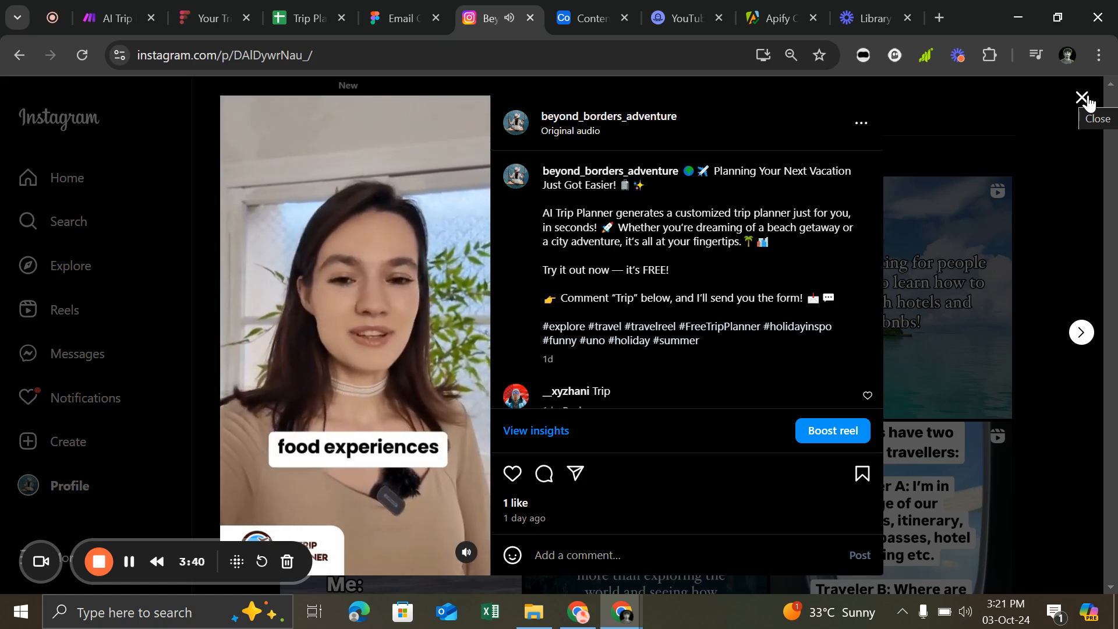
pyautogui.click(1081, 97)
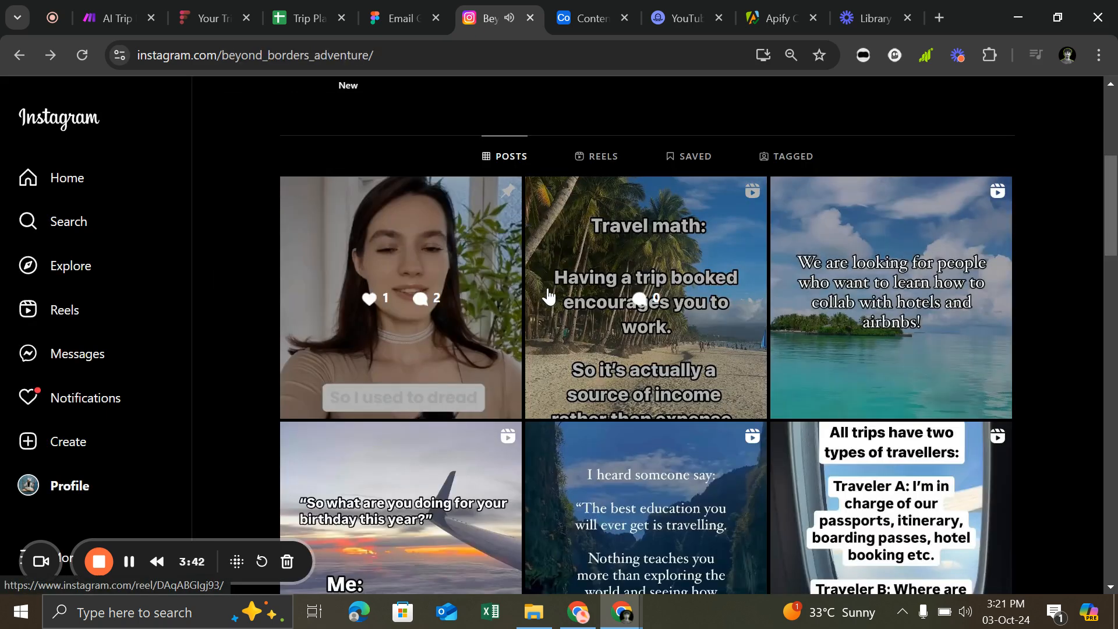
pyautogui.scroll(3)
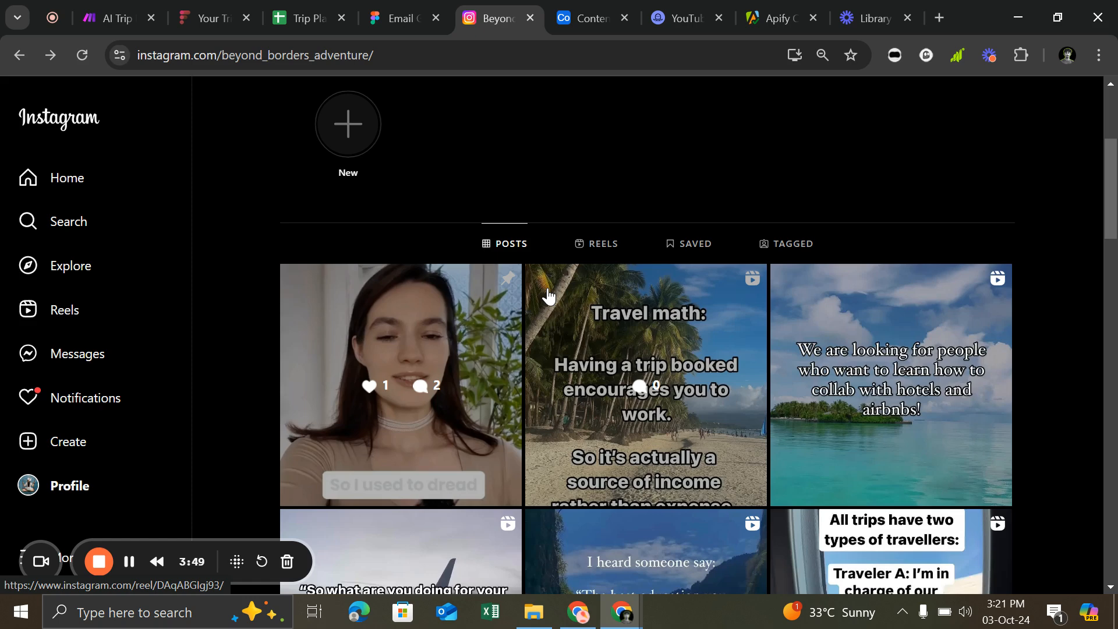
pyautogui.scroll(3)
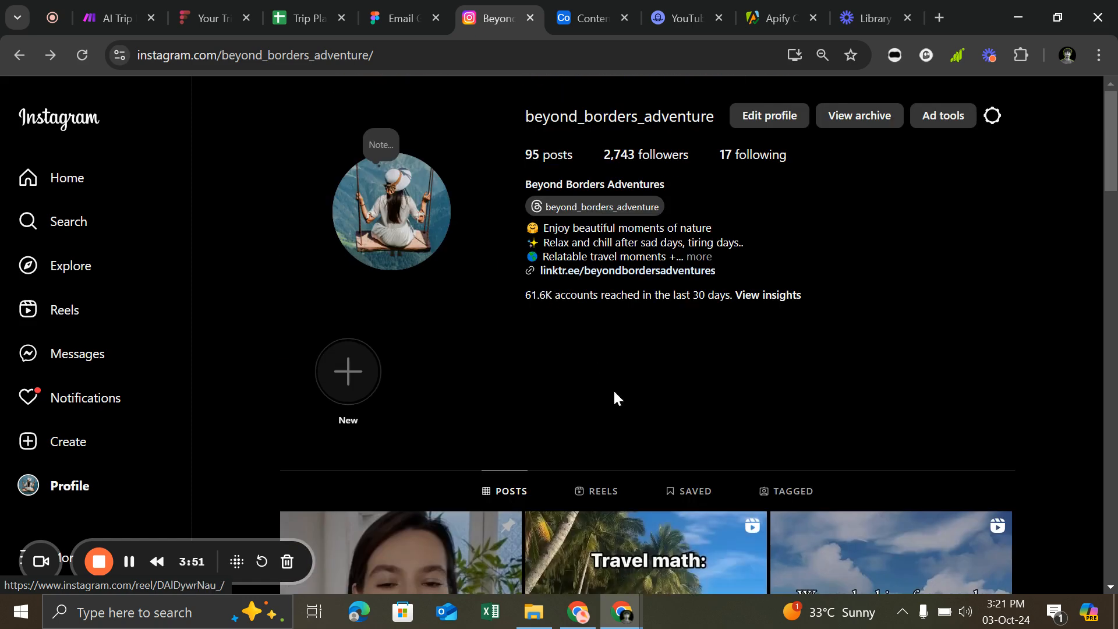
pyautogui.moveTo(614, 422)
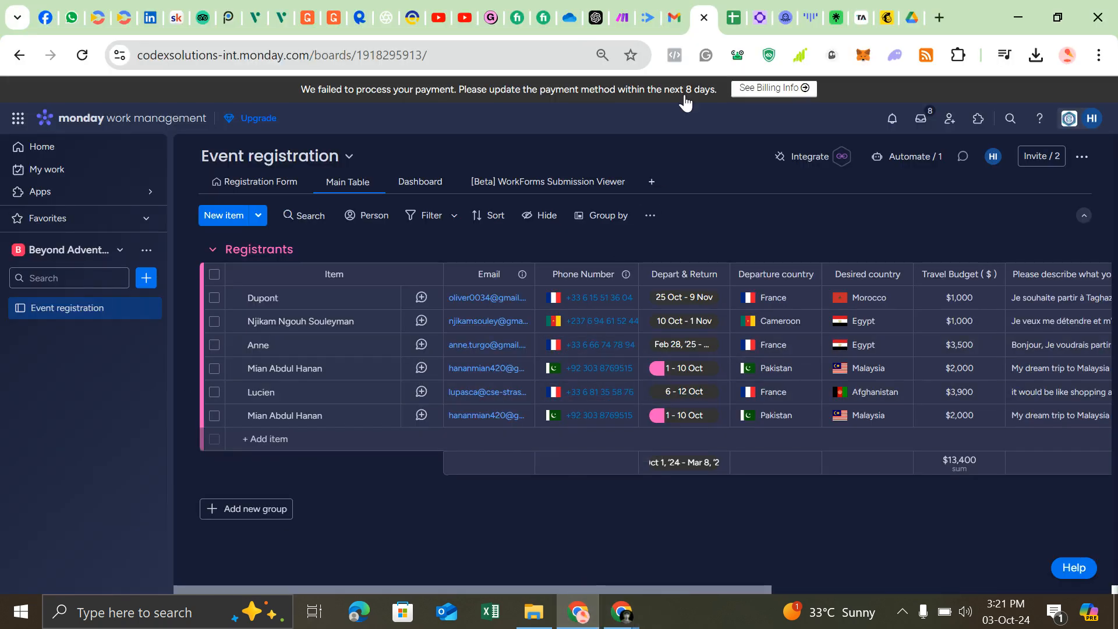
# - Open the top AI Trip Planner email in Gmail and read through to its Detailed Budget section
pyautogui.click(675, 17)
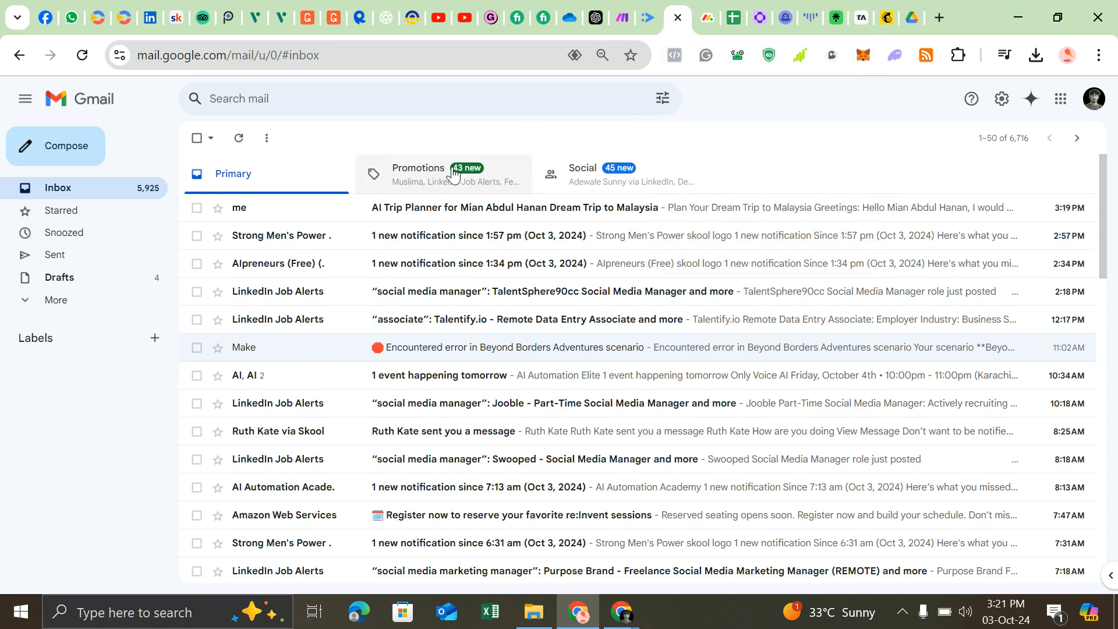
pyautogui.click(510, 208)
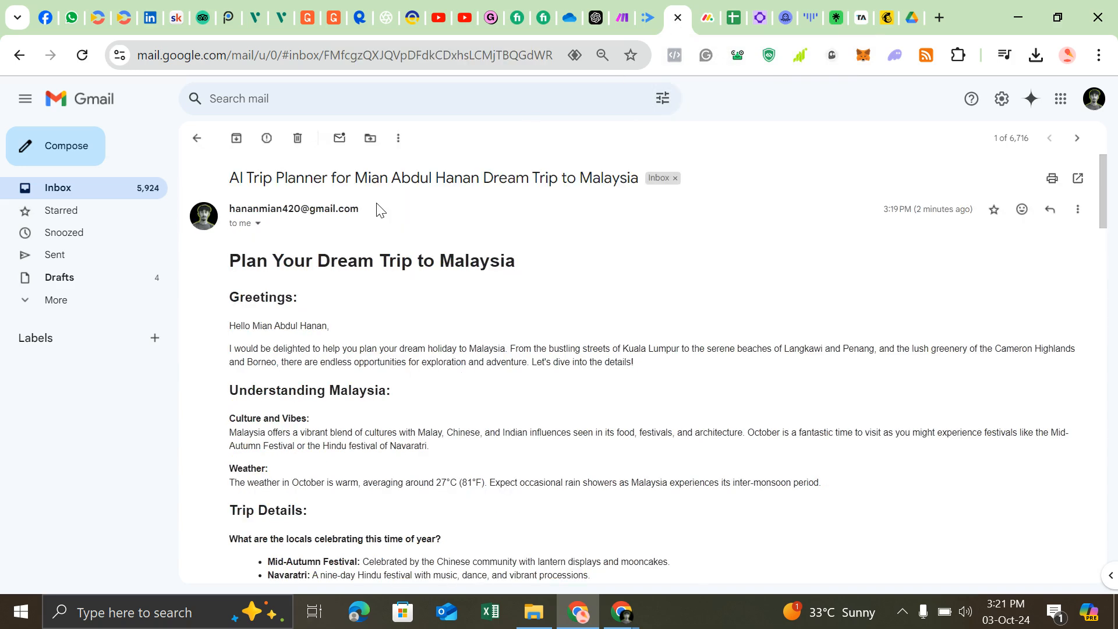
pyautogui.moveTo(385, 261)
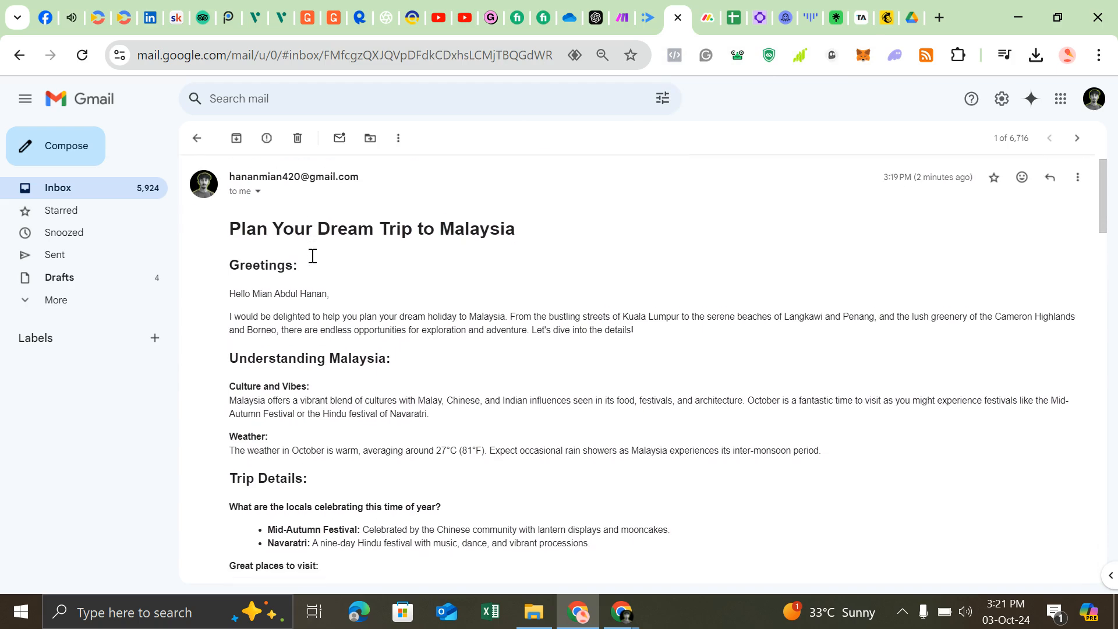
pyautogui.scroll(-3)
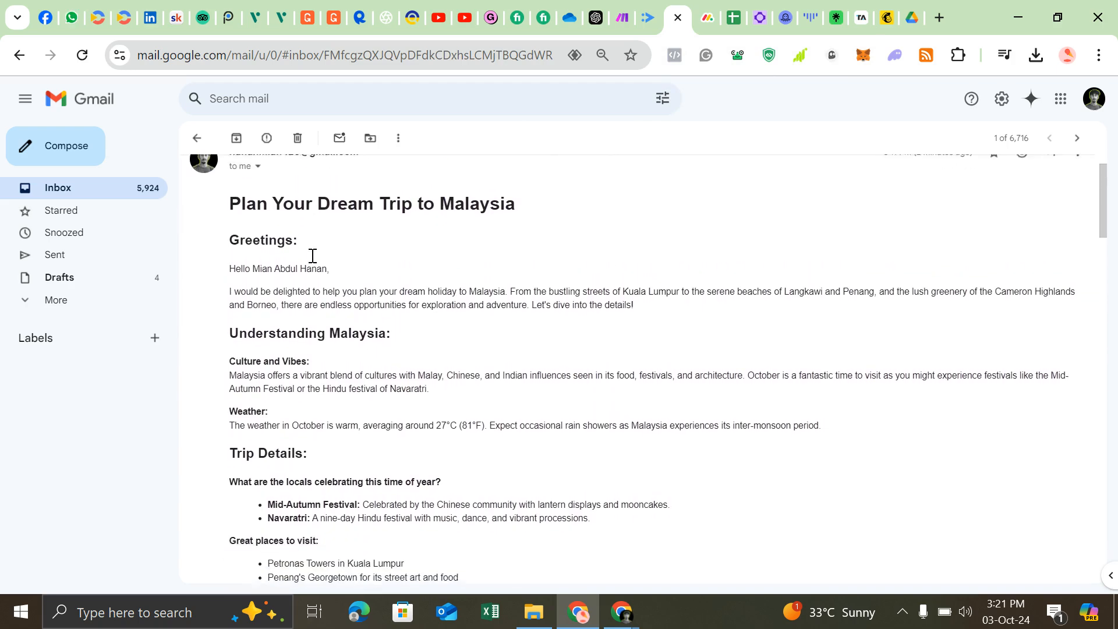
pyautogui.scroll(-3)
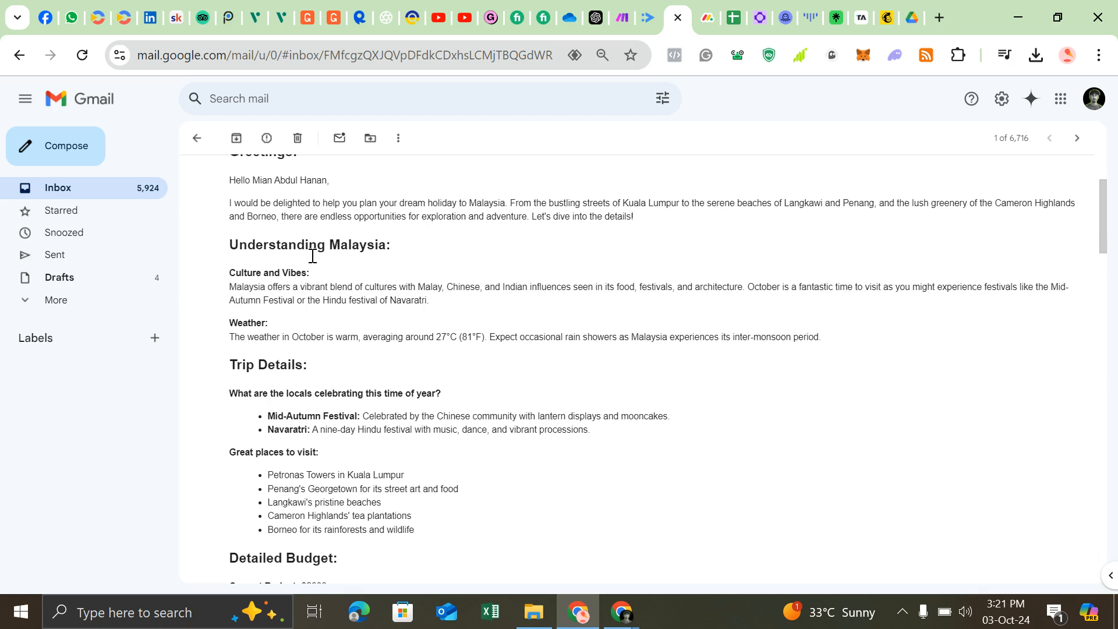
pyautogui.moveTo(251, 324)
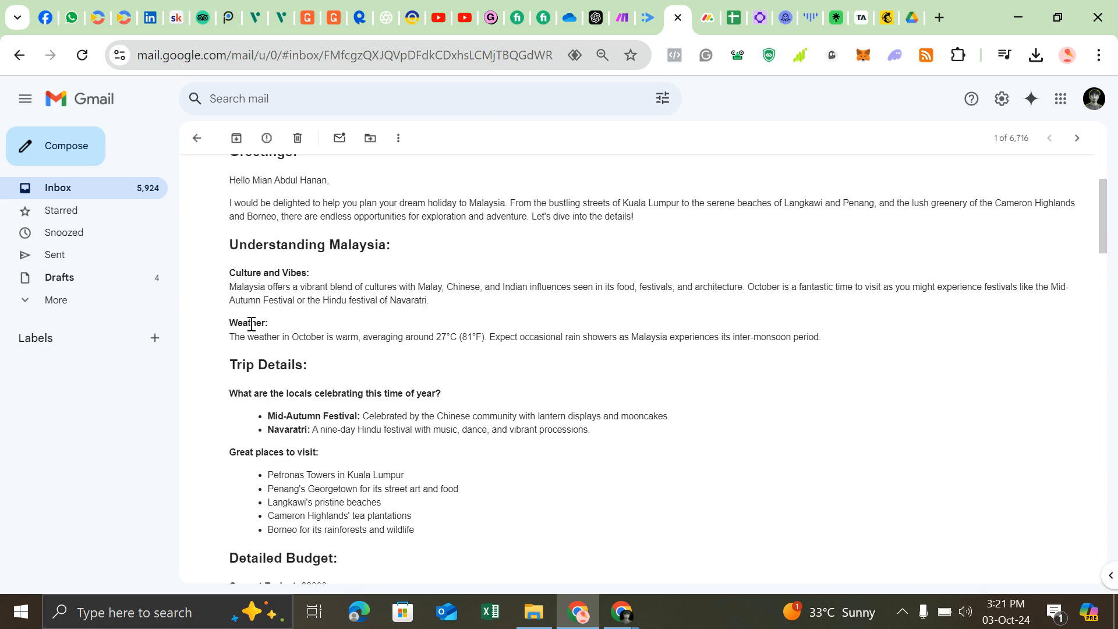
pyautogui.moveTo(332, 351)
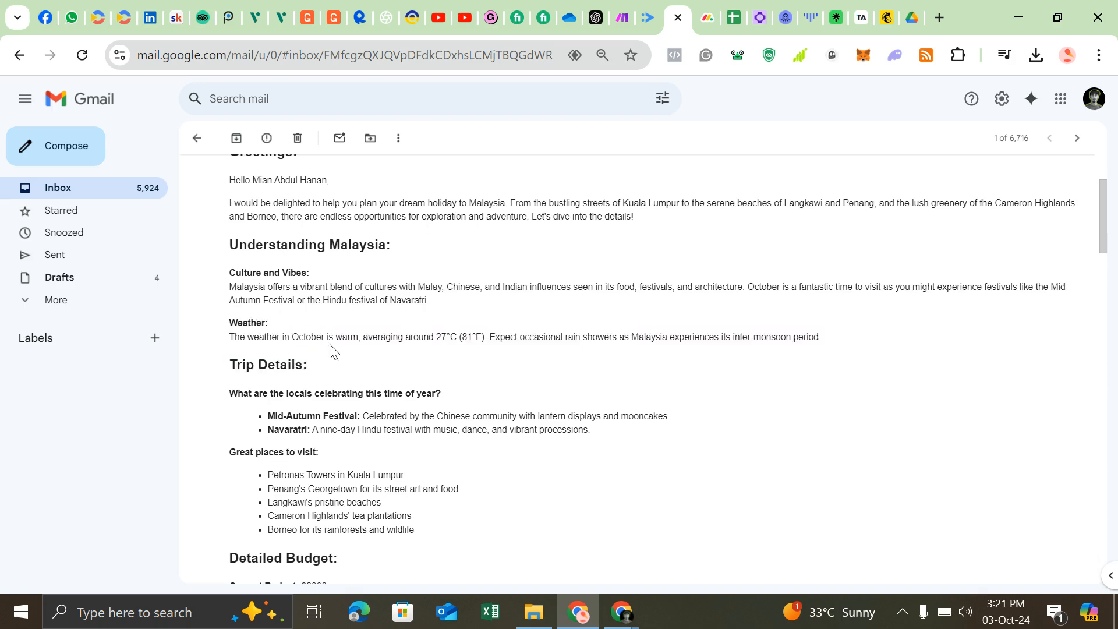
pyautogui.scroll(-3)
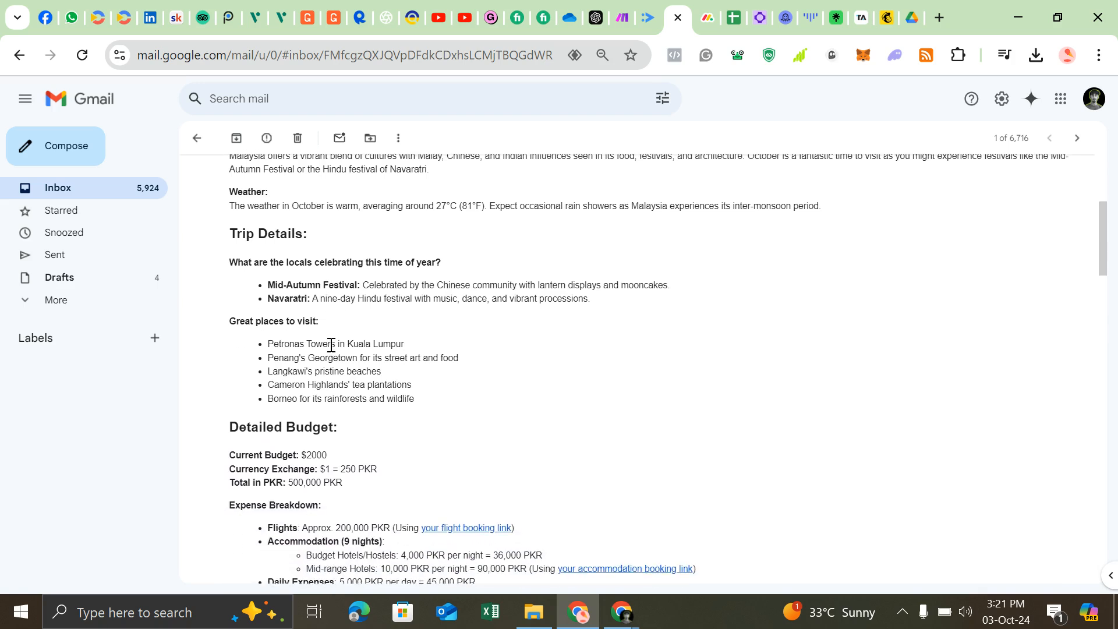
pyautogui.scroll(-3)
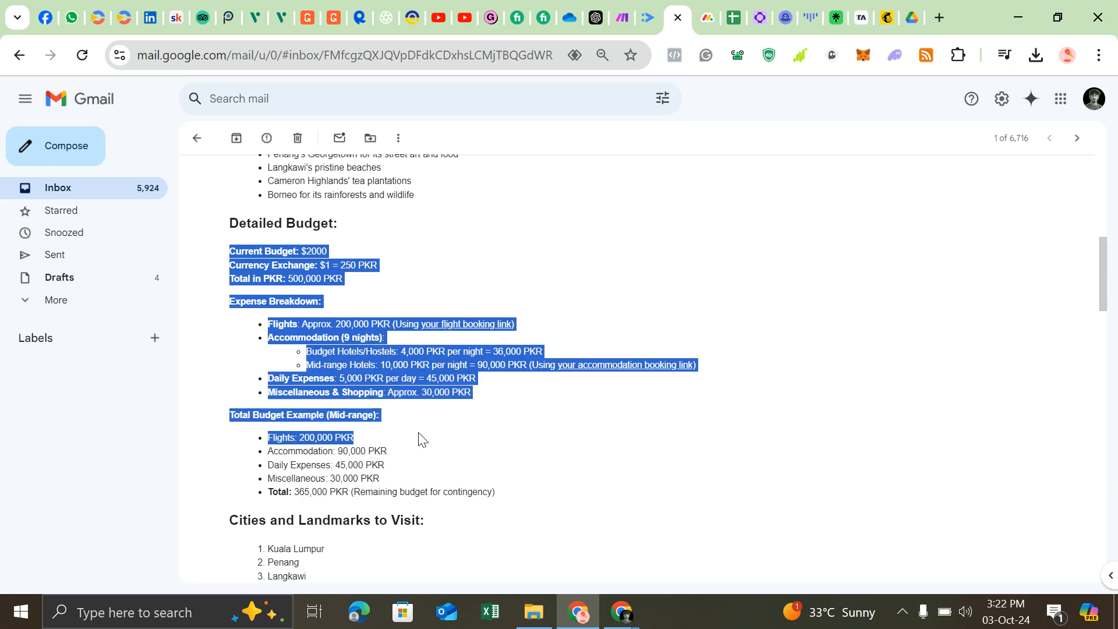
pyautogui.scroll(-3)
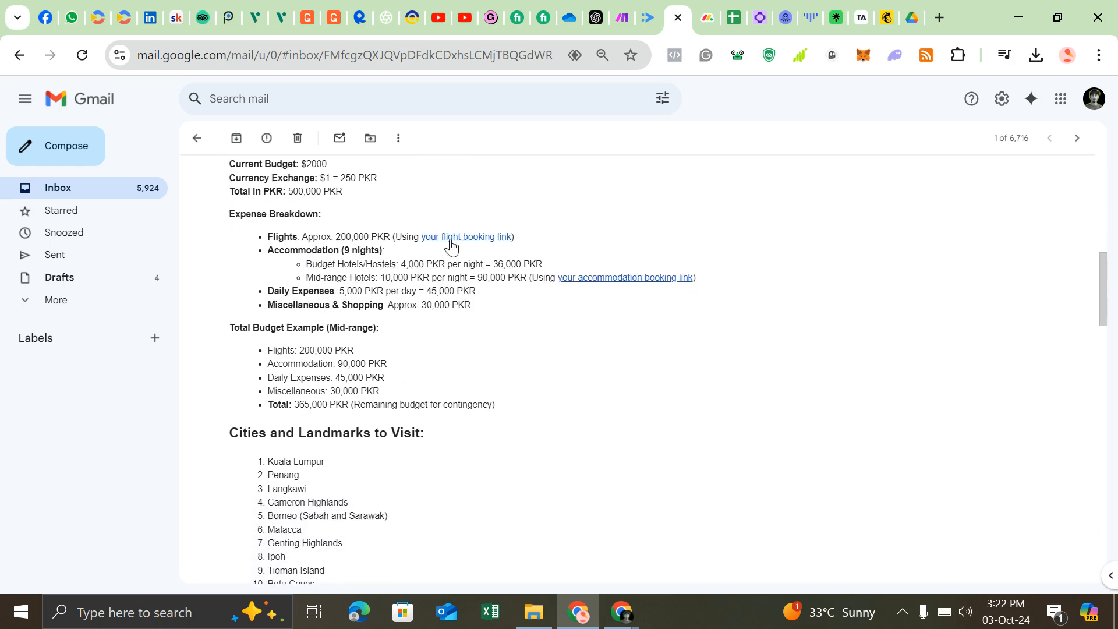
pyautogui.scroll(-3)
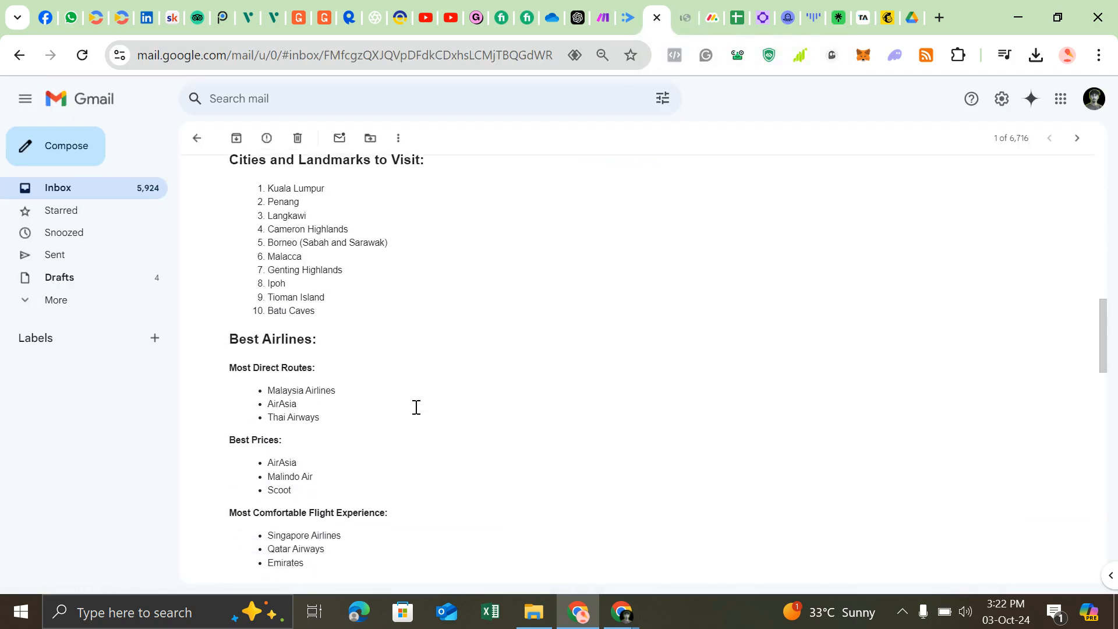
pyautogui.scroll(-3)
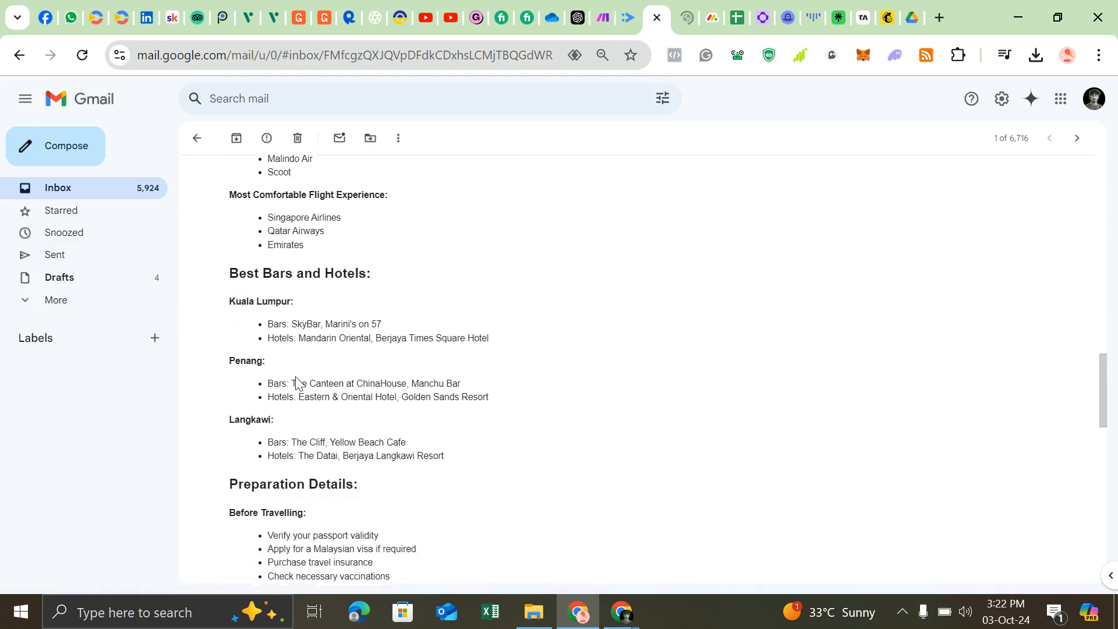
pyautogui.scroll(-3)
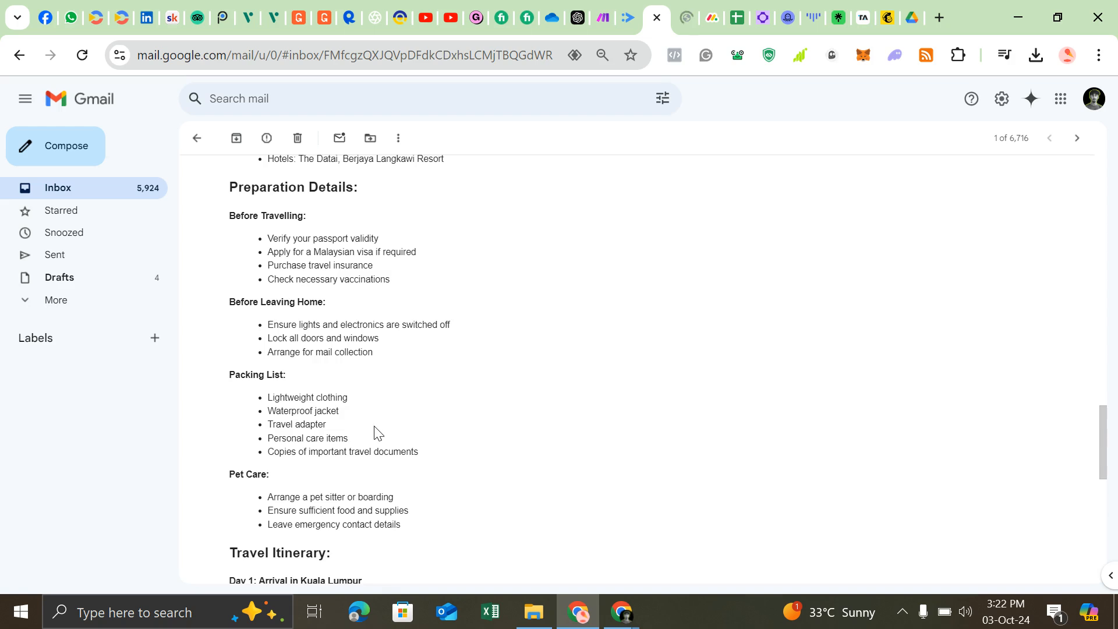
pyautogui.scroll(-3)
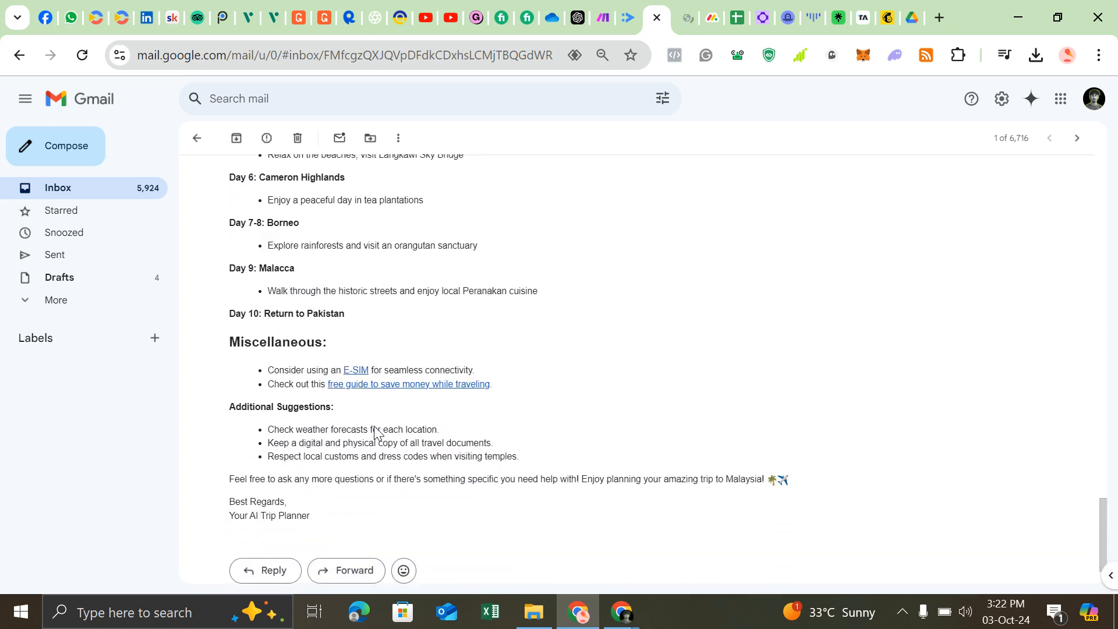
pyautogui.scroll(-3)
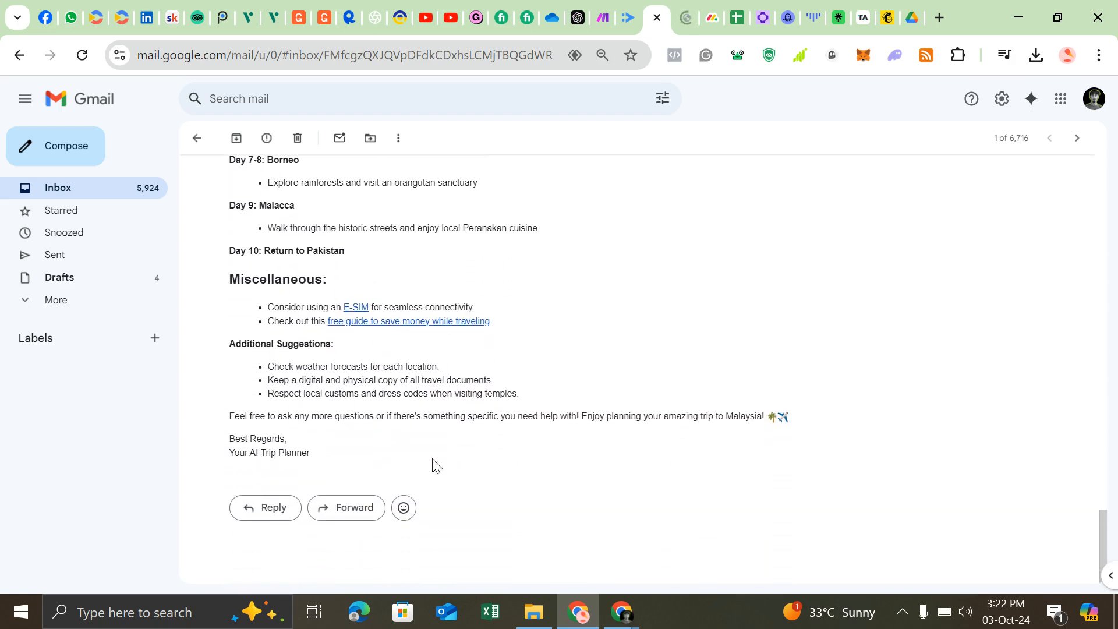
pyautogui.scroll(3)
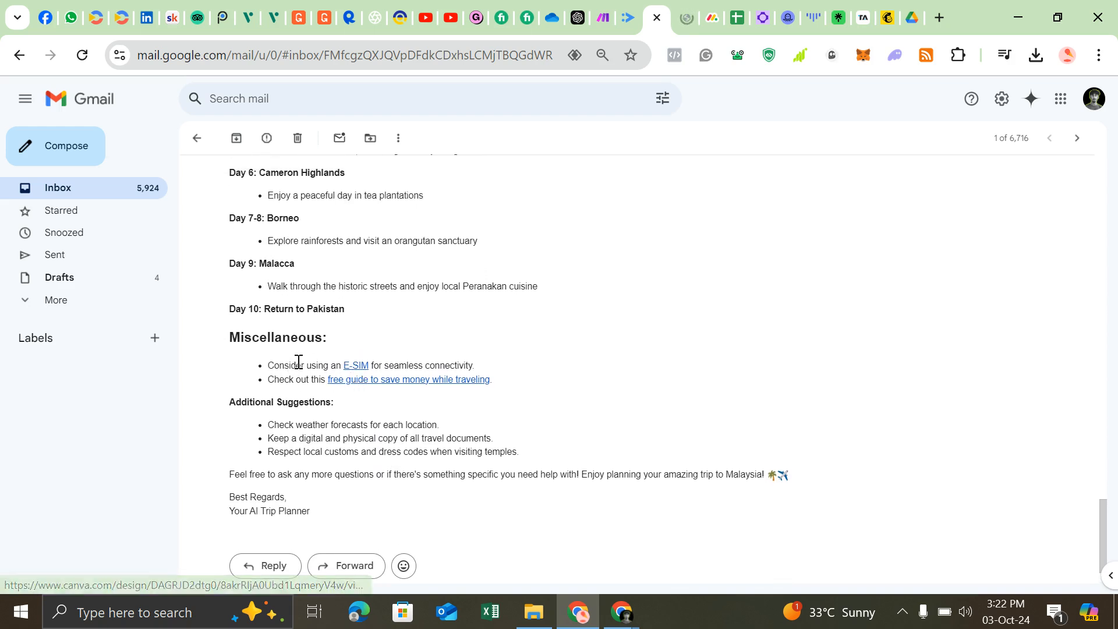
pyautogui.moveTo(366, 379)
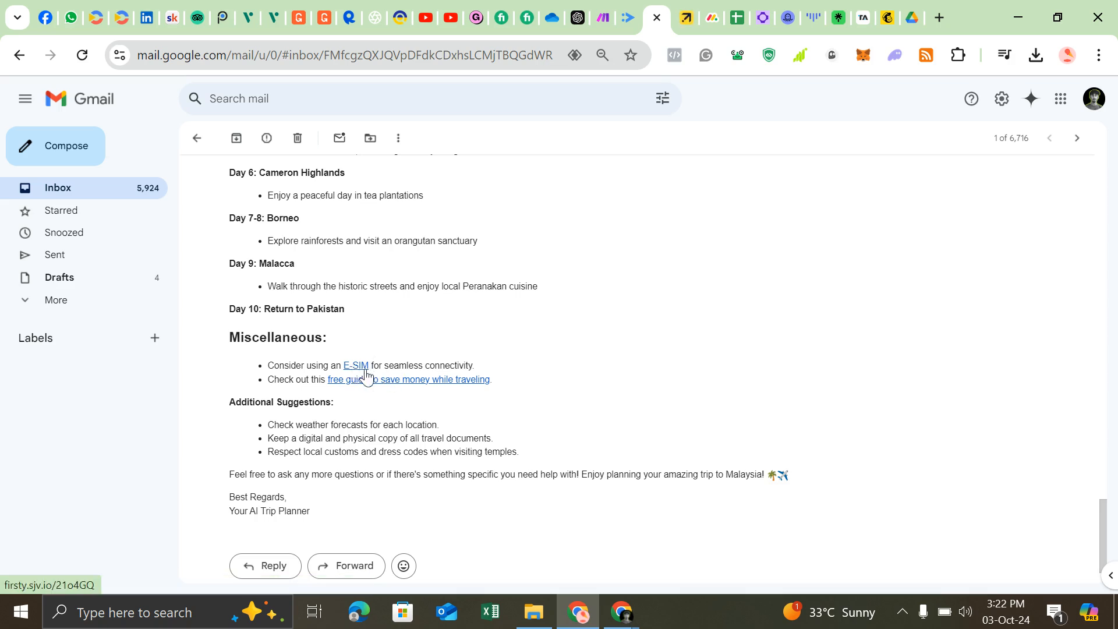
# - Show the Email Generator (Copy) Figma board, then bring up the LinkedIn profile window
pyautogui.click(403, 17)
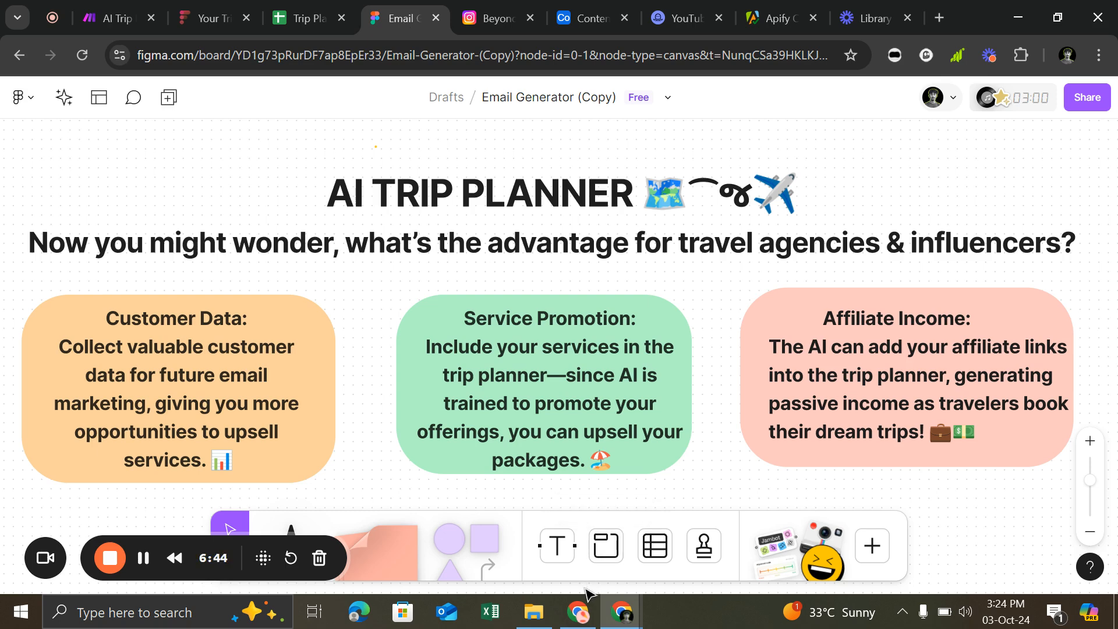
pyautogui.click(577, 611)
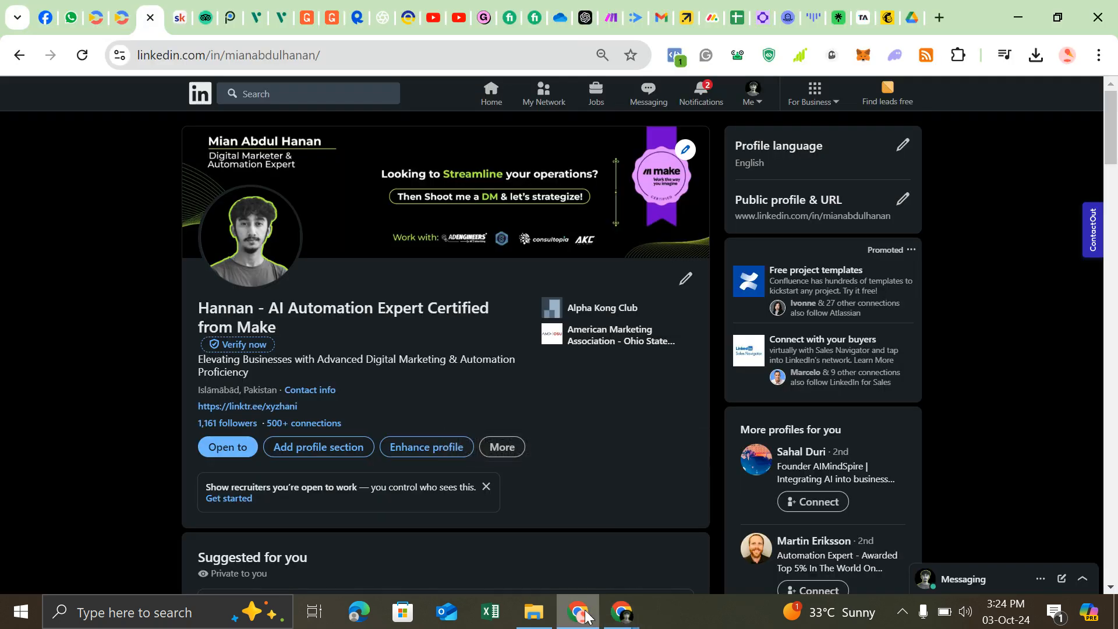